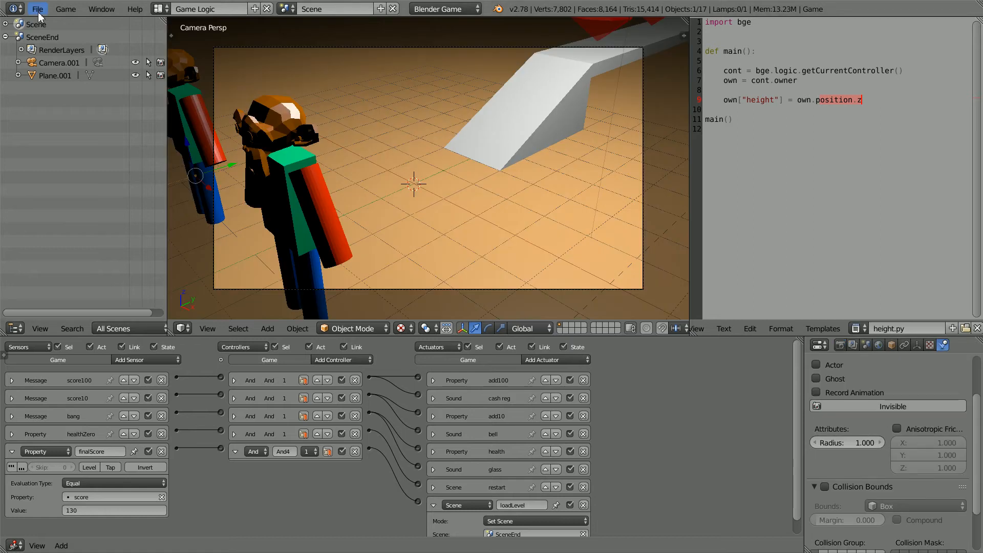
# Switch the scene's render engine from Blender Game to Blend4Web.
pyautogui.click(35, 9)
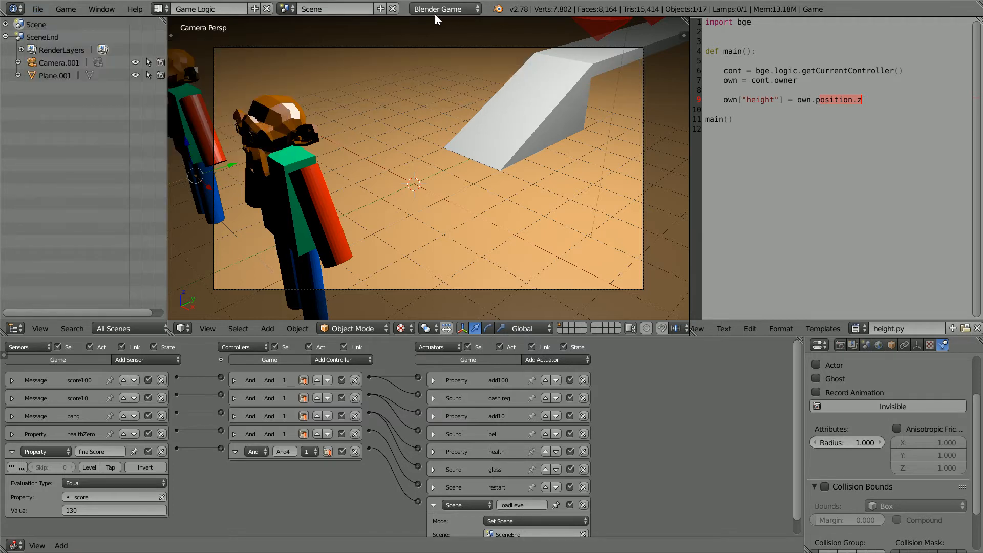
pyautogui.moveTo(525, 282)
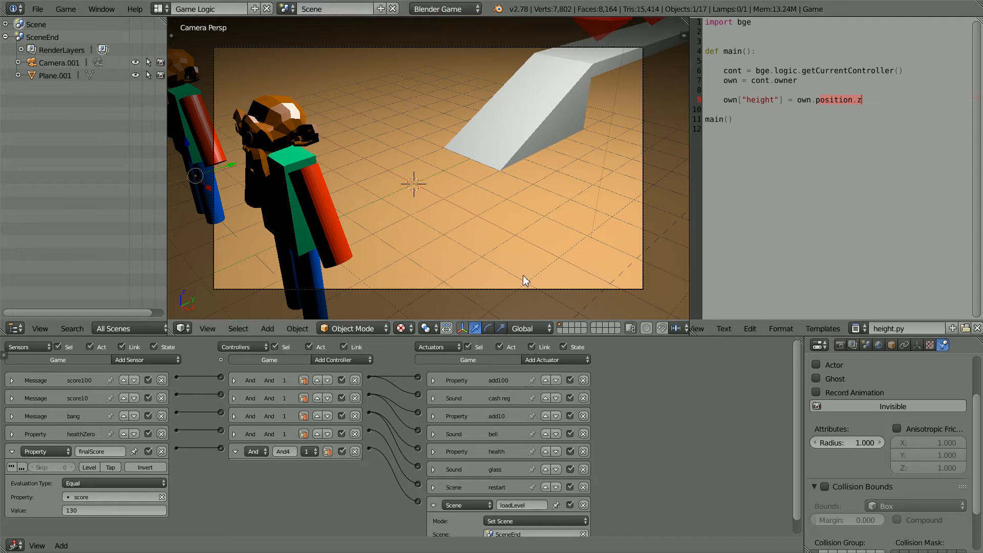
pyautogui.moveTo(463, 154)
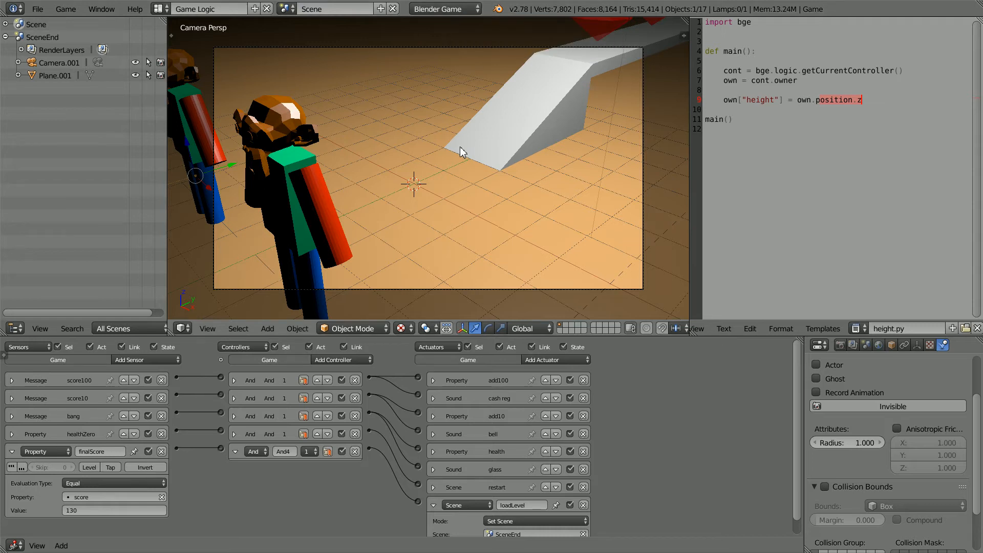
pyautogui.click(445, 8)
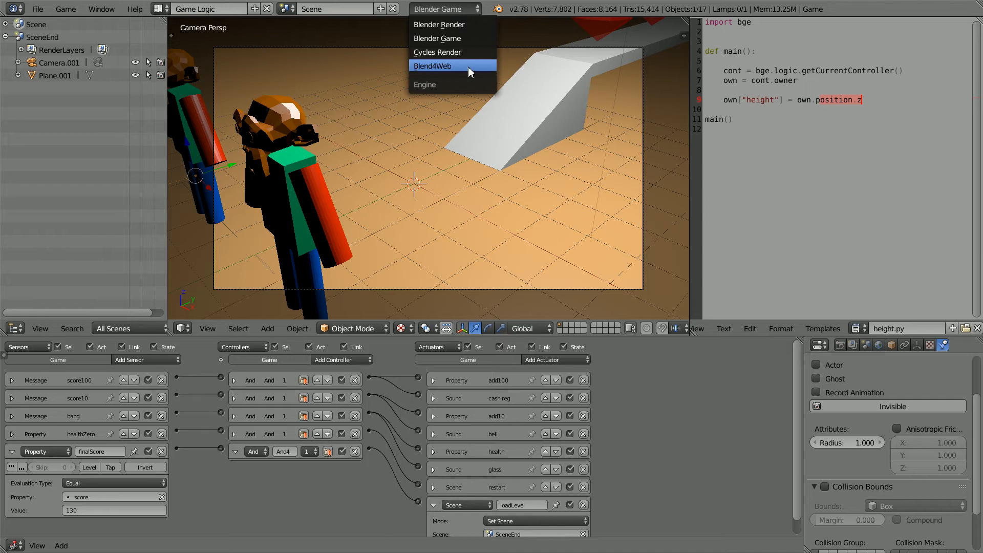
pyautogui.click(435, 65)
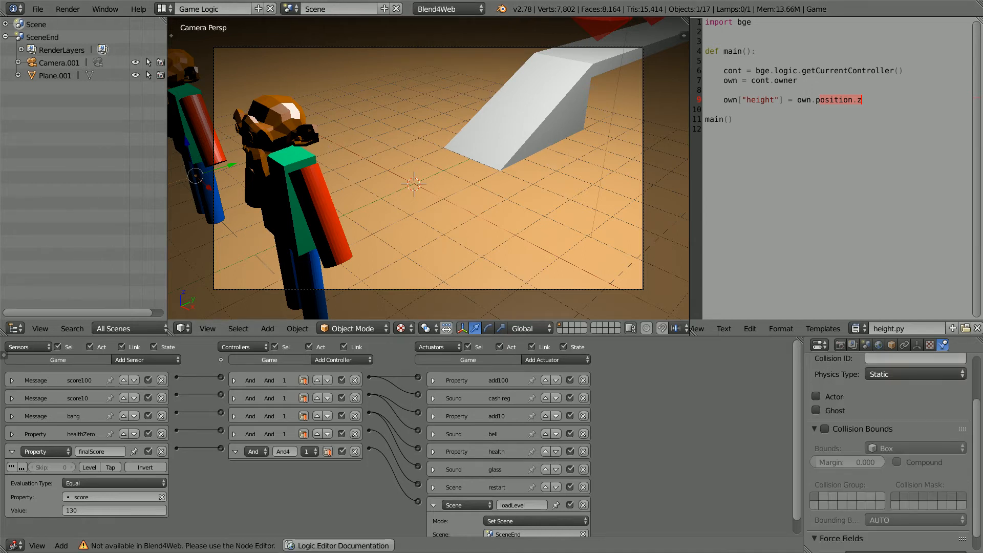
pyautogui.moveTo(346, 512)
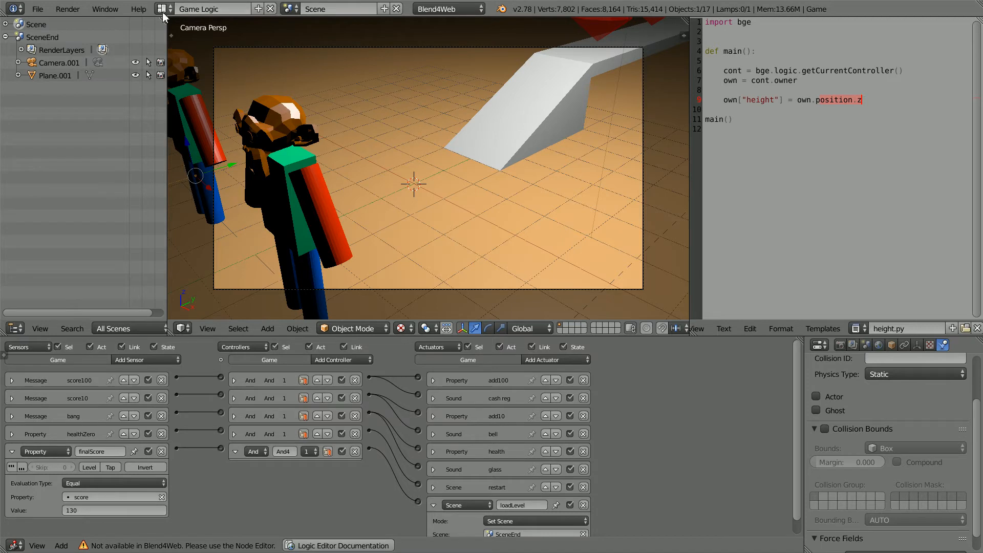
# Switch to the Default screen layout and make 'Scene' the active scene.
pyautogui.click(163, 8)
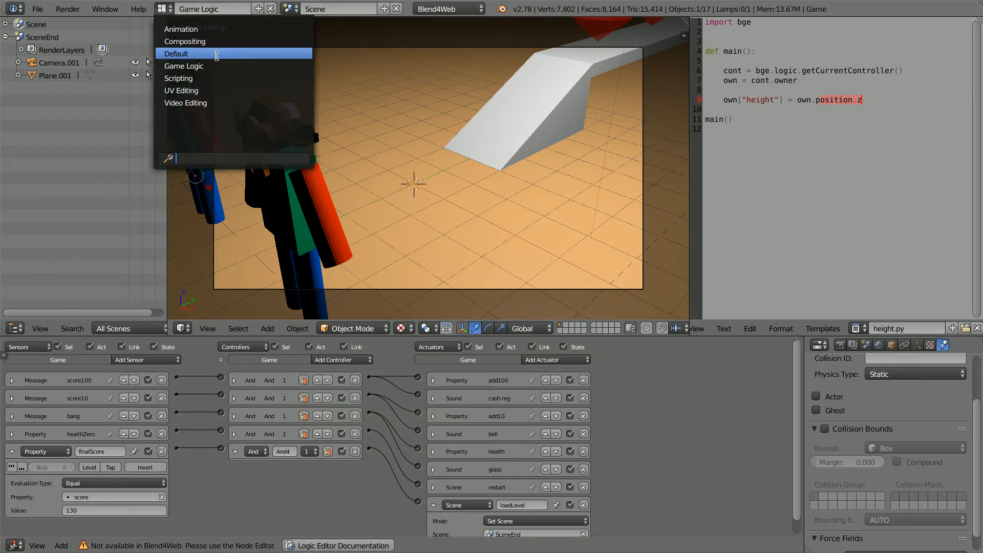
pyautogui.click(176, 53)
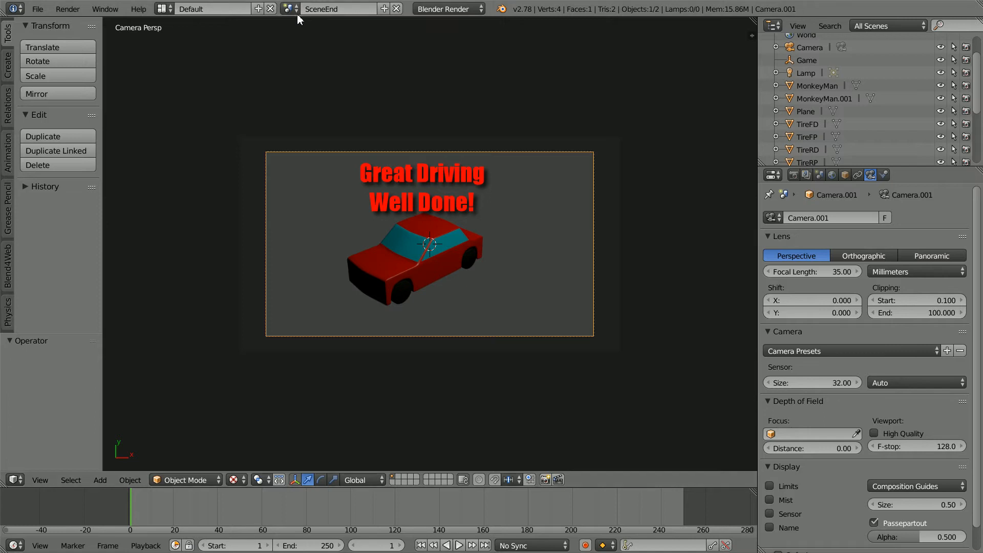
pyautogui.click(288, 8)
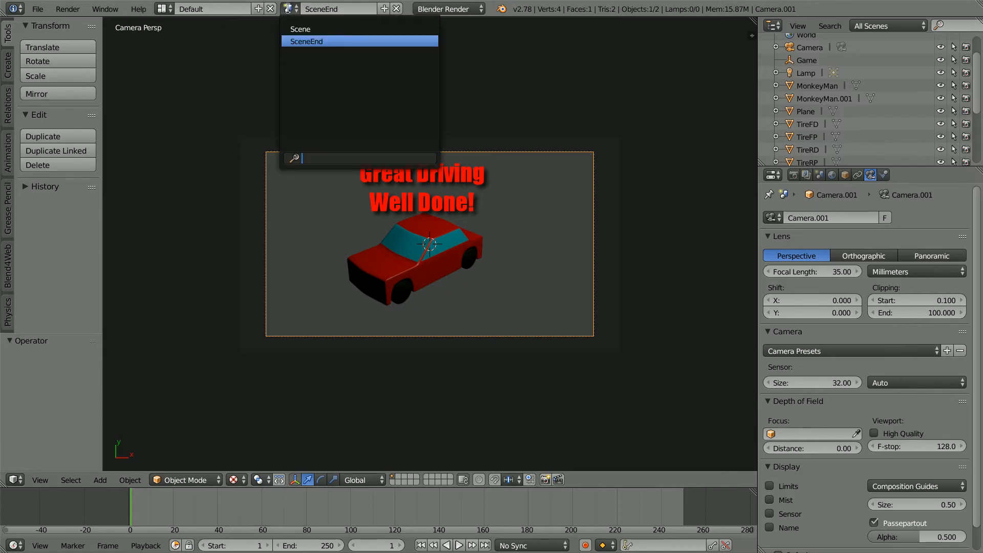
pyautogui.click(301, 28)
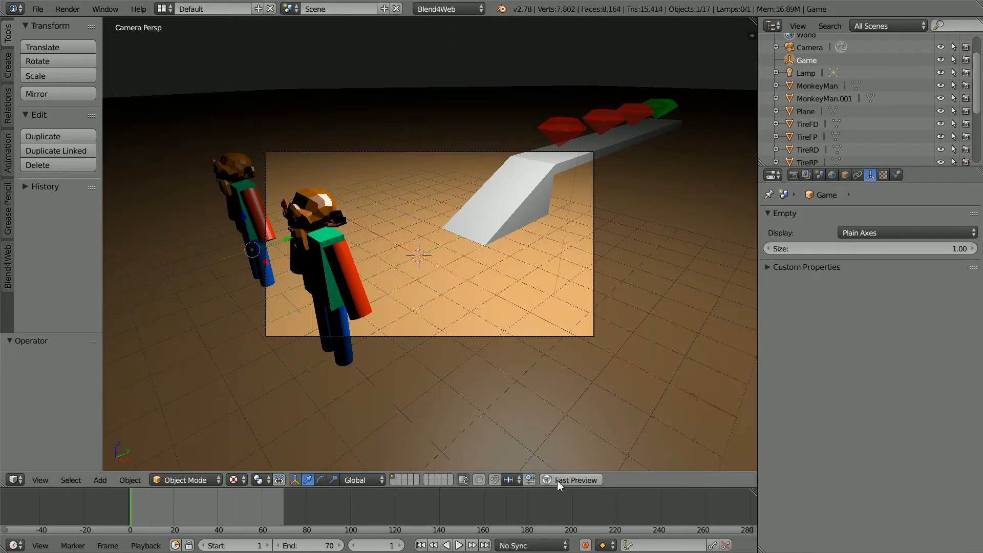
pyautogui.click(576, 480)
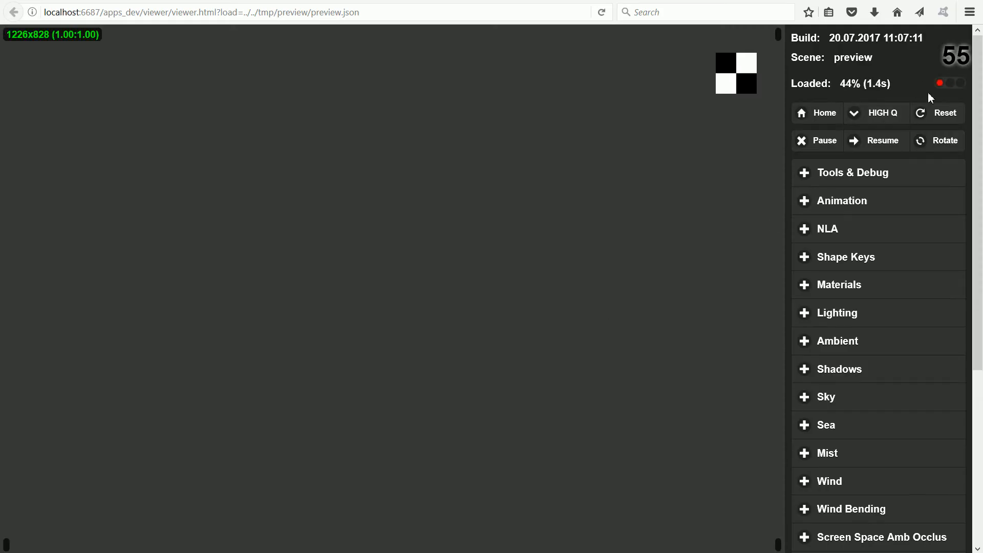
pyautogui.moveTo(484, 355)
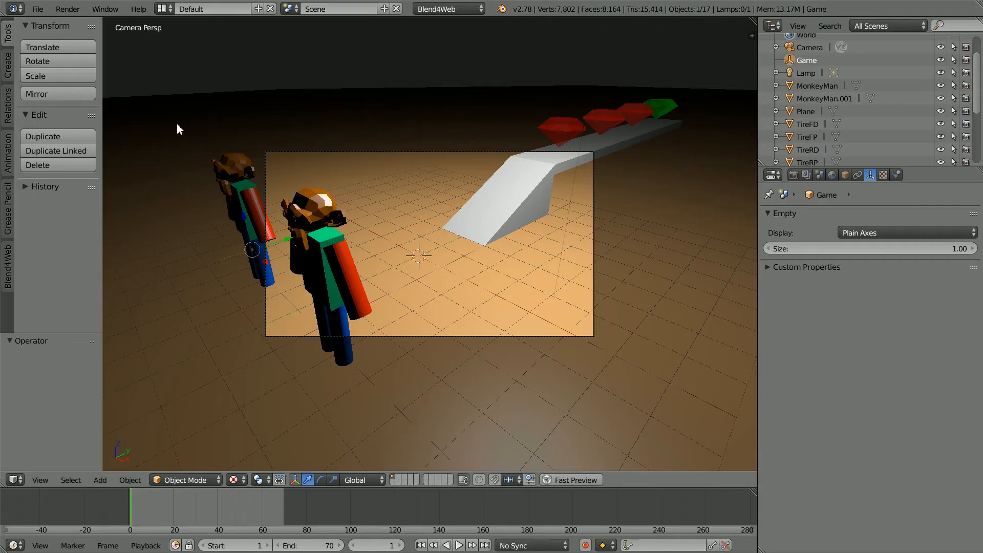
pyautogui.moveTo(174, 217)
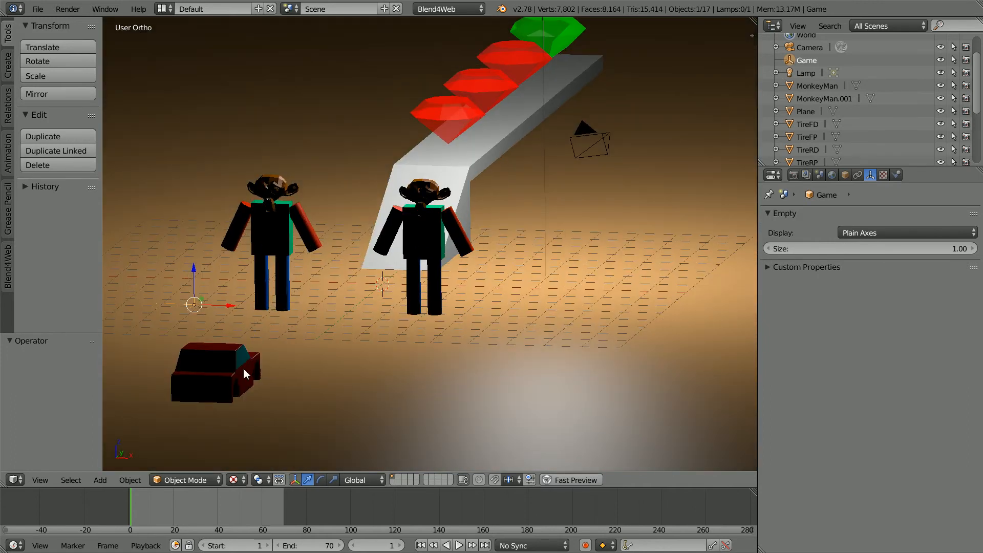
# Select the car body and move it to a different layer.
pyautogui.click(215, 378)
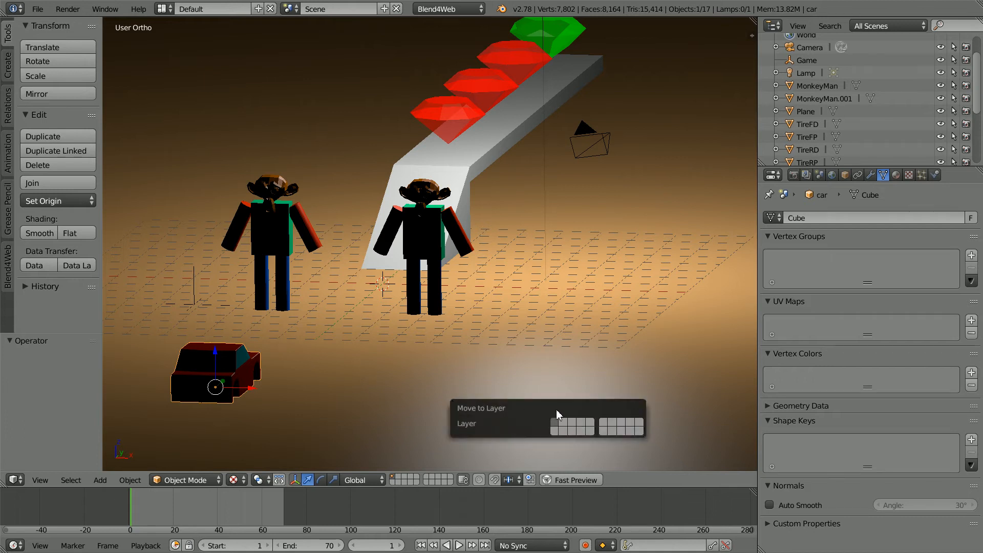
pyautogui.click(557, 424)
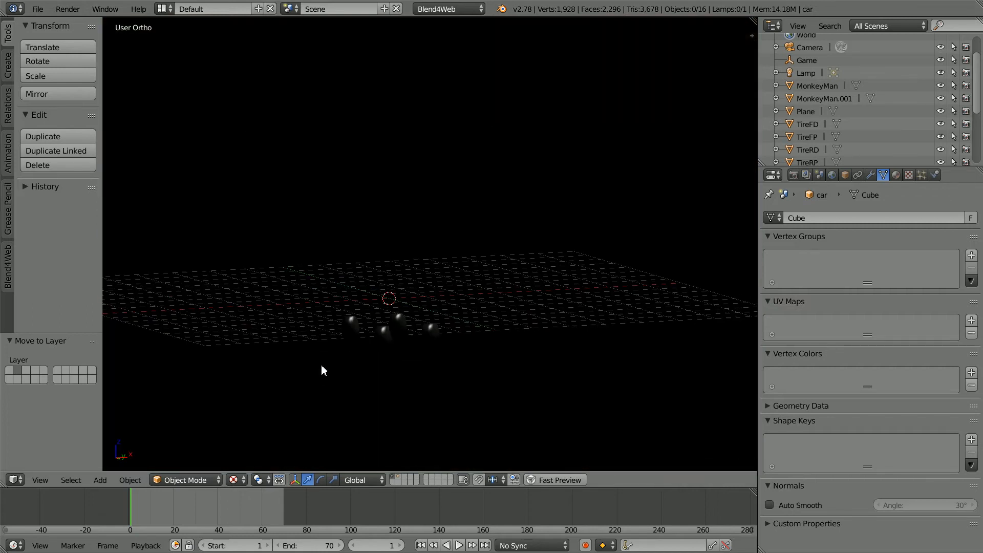
# Use solid shading, delete TireRP, TireRD and TireFD, and move TireFP to another layer.
pyautogui.click(232, 479)
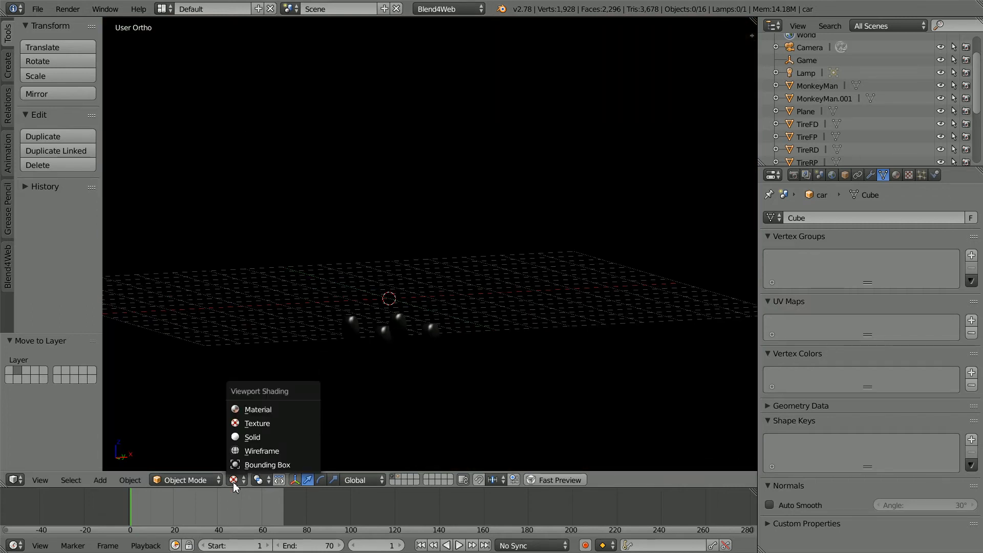
pyautogui.moveTo(273, 437)
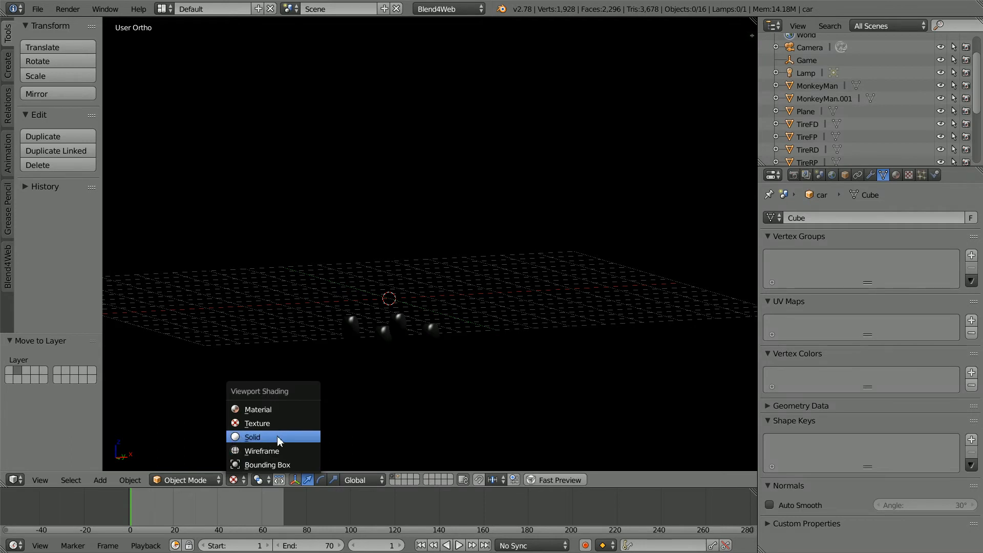
pyautogui.click(252, 437)
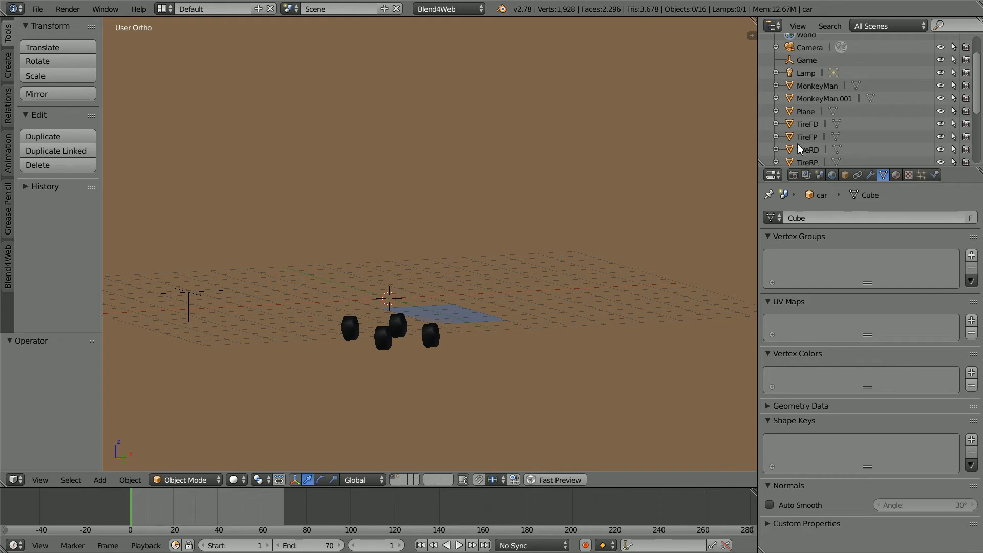
pyautogui.moveTo(809, 164)
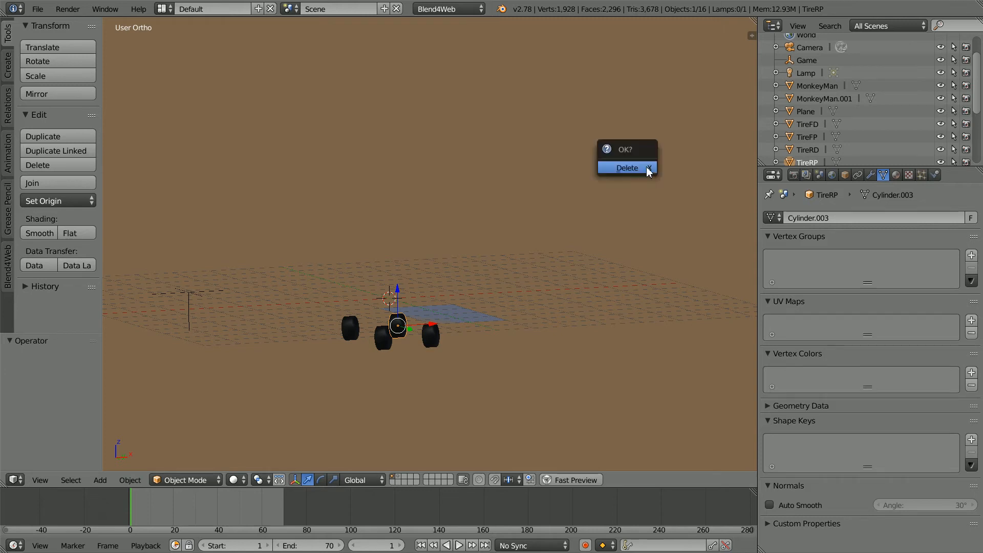
pyautogui.click(626, 168)
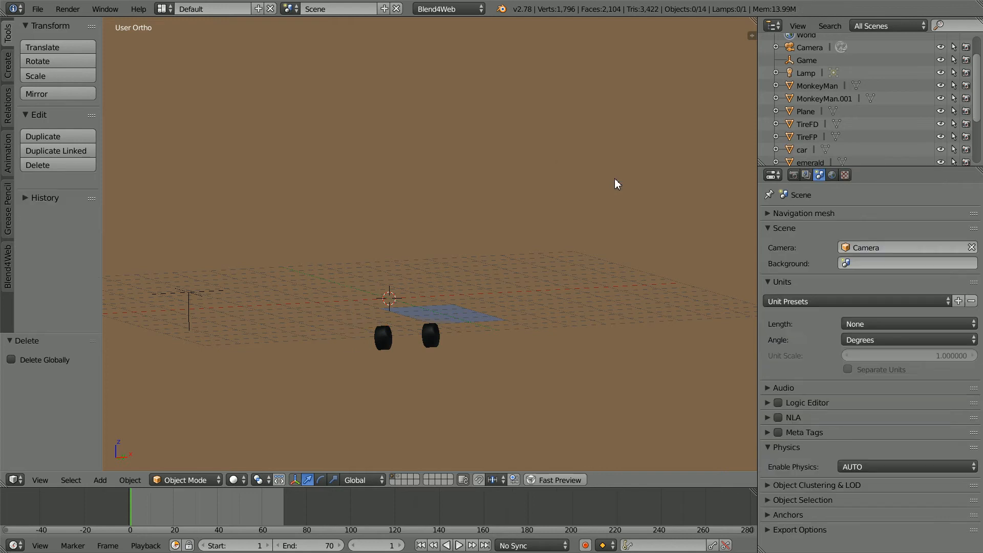
pyautogui.click(383, 338)
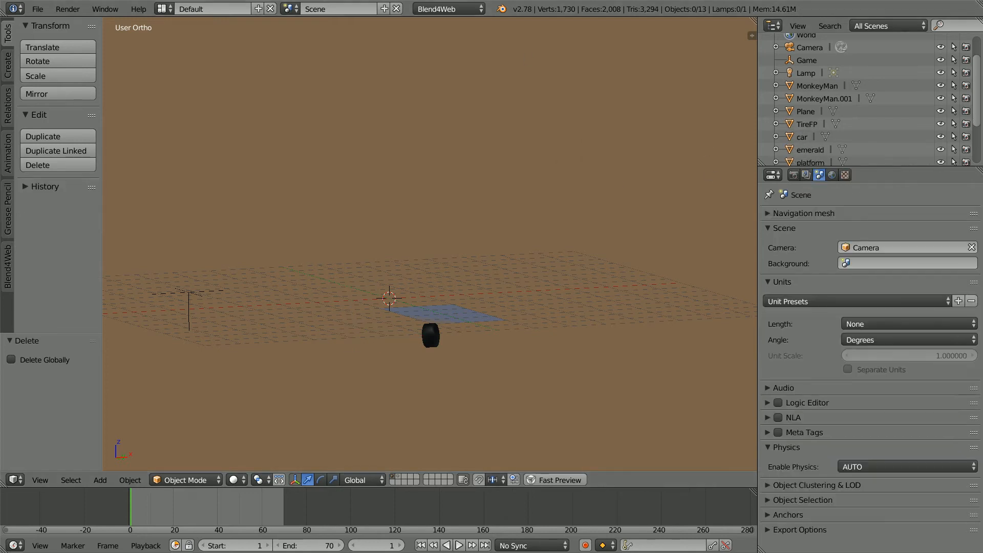
pyautogui.click(431, 336)
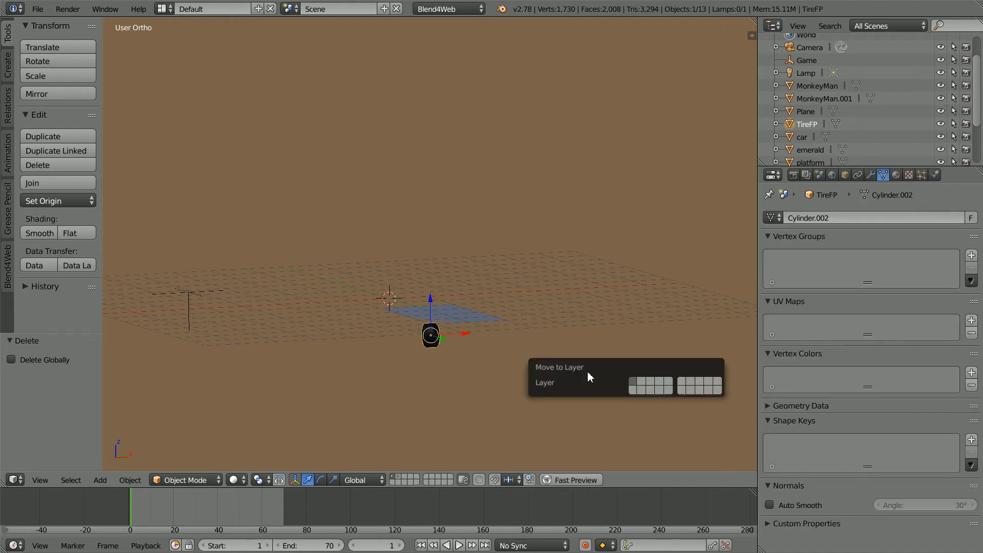
pyautogui.click(632, 385)
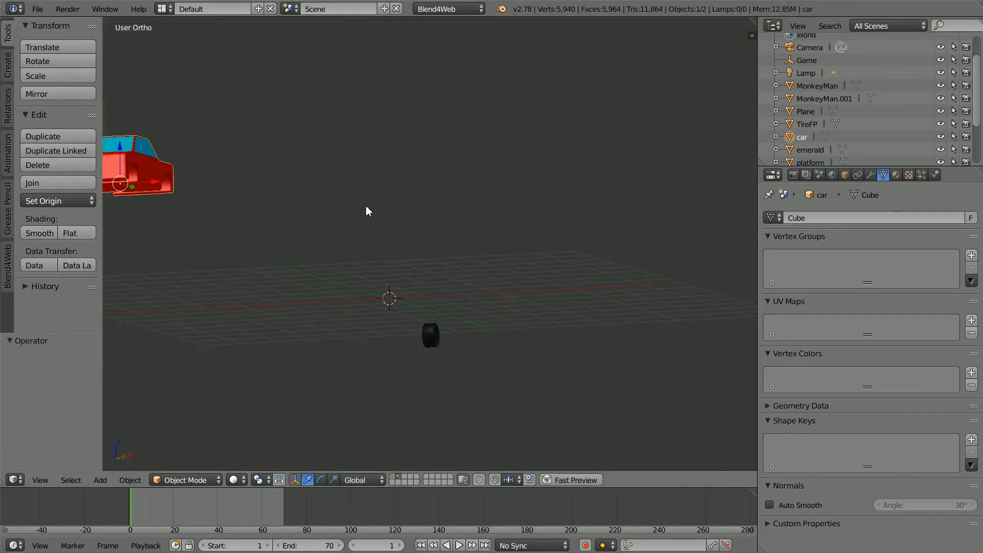
pyautogui.moveTo(844, 176)
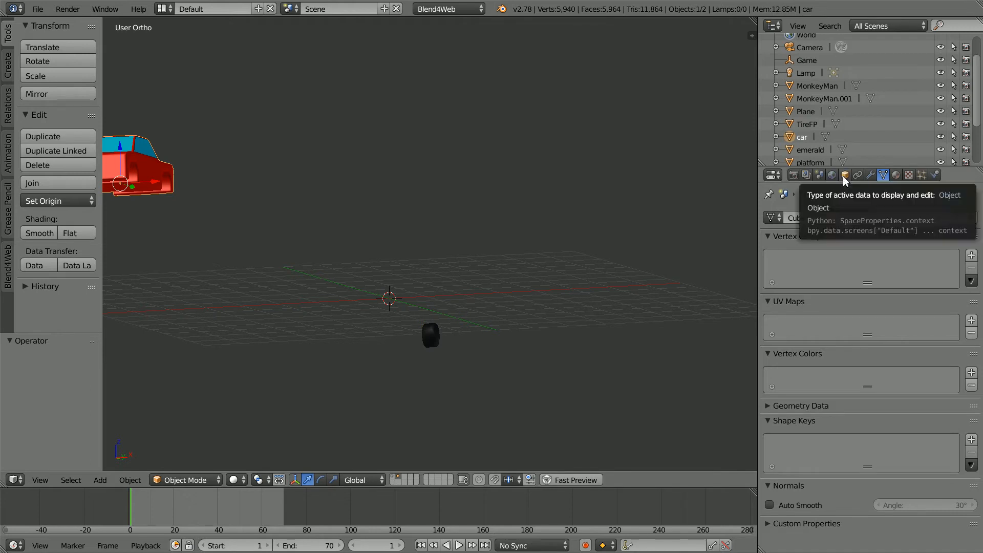
# Reset the car's location to 0, 0, 0 with Reset All to Default Values.
pyautogui.click(845, 175)
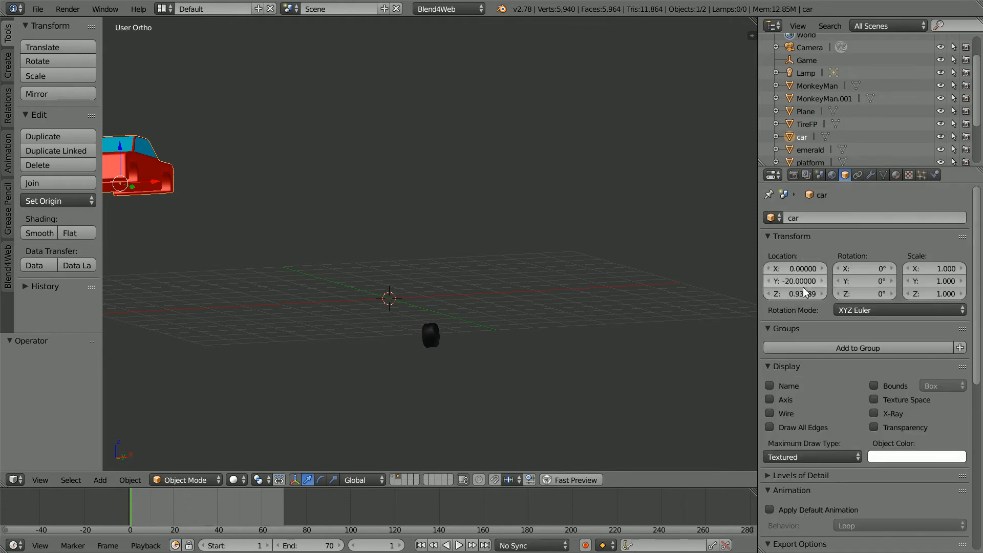
pyautogui.moveTo(796, 281)
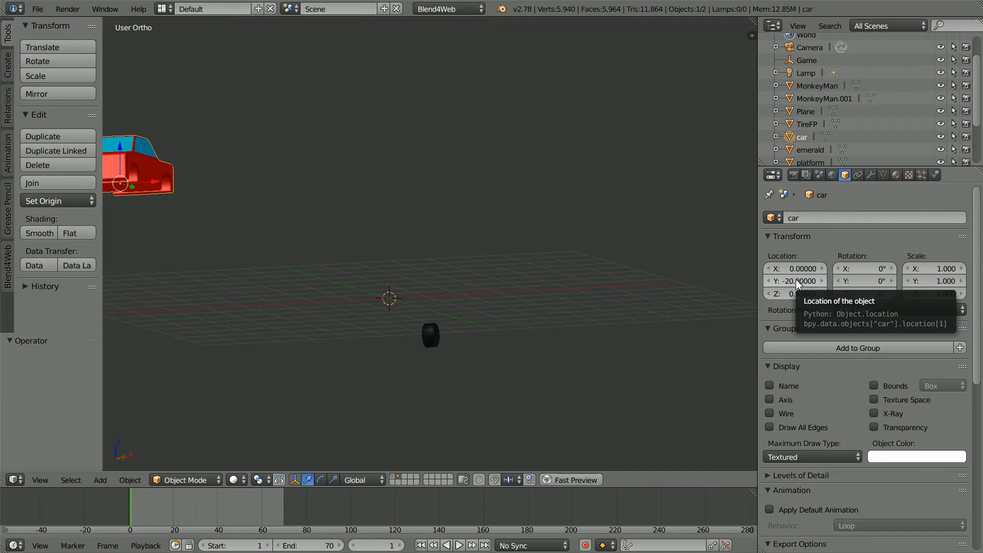
pyautogui.rightClick(797, 281)
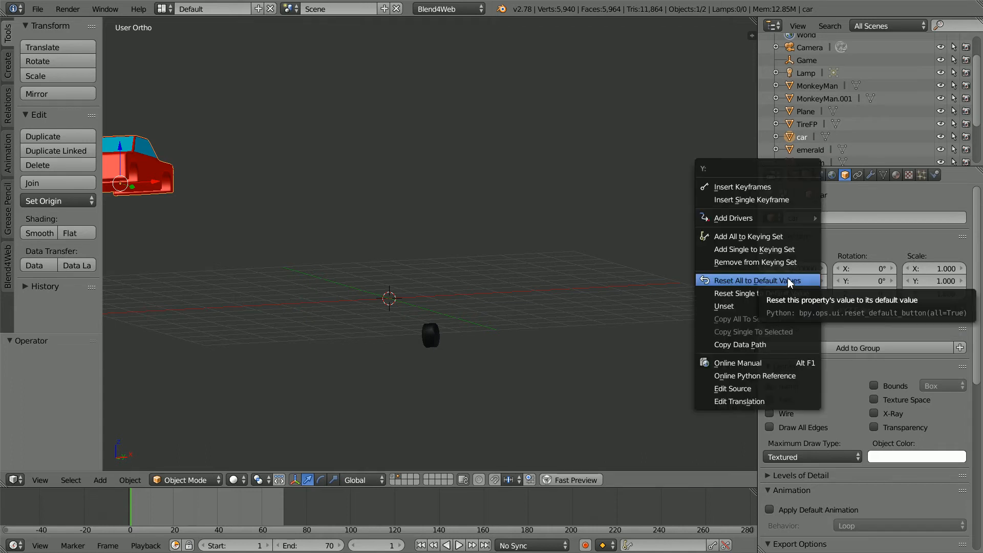
pyautogui.moveTo(798, 287)
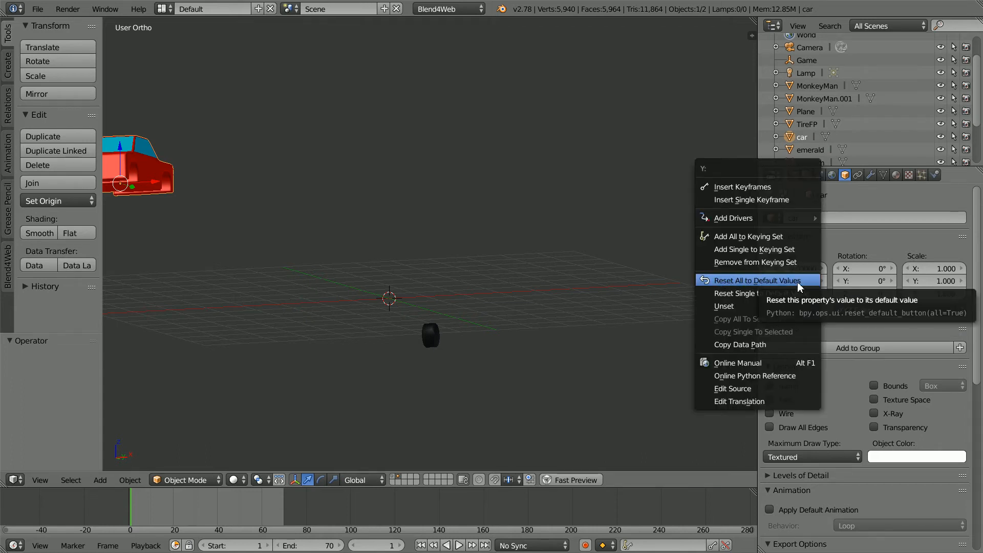
pyautogui.click(757, 280)
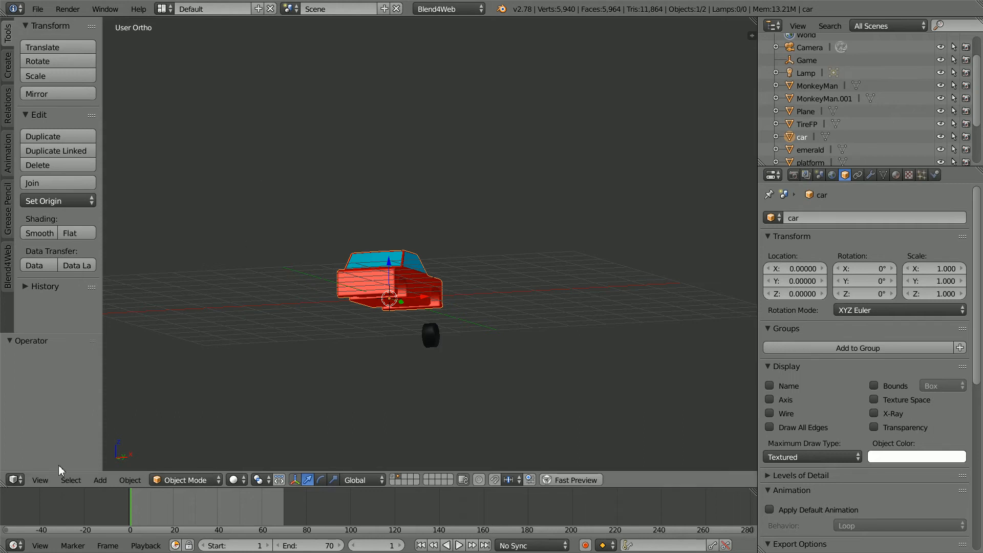
# Split the 3D viewport into top, front, right and user quad views.
pyautogui.click(40, 479)
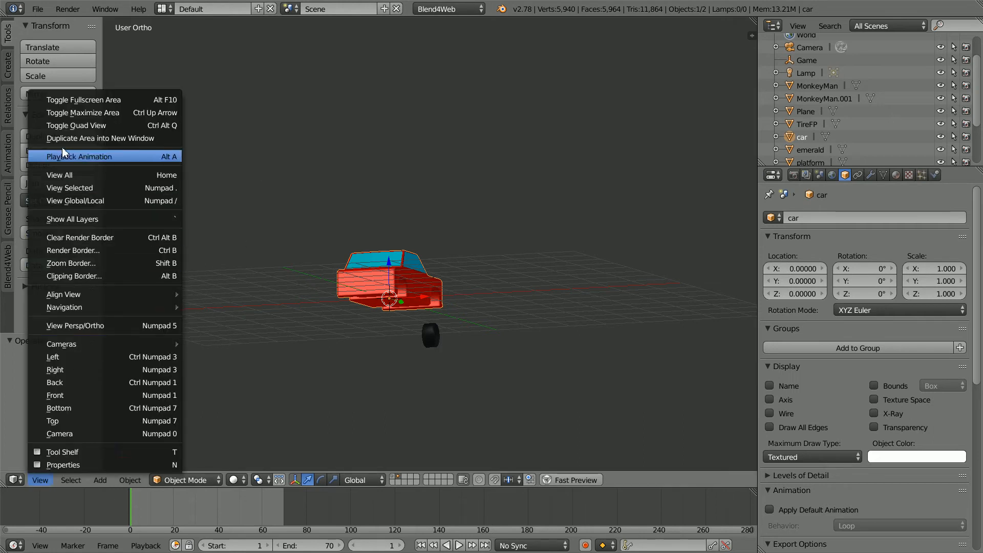
pyautogui.moveTo(105, 127)
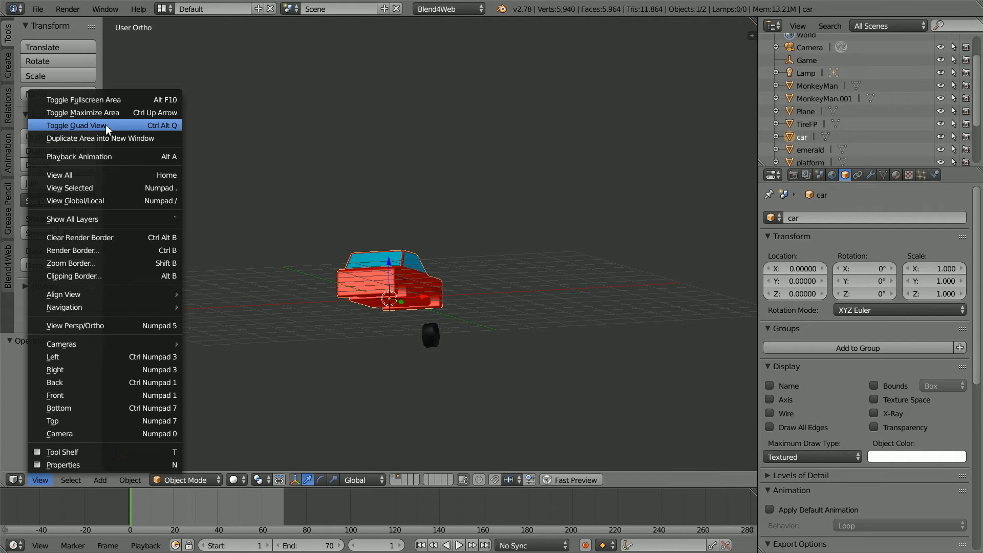
pyautogui.click(76, 125)
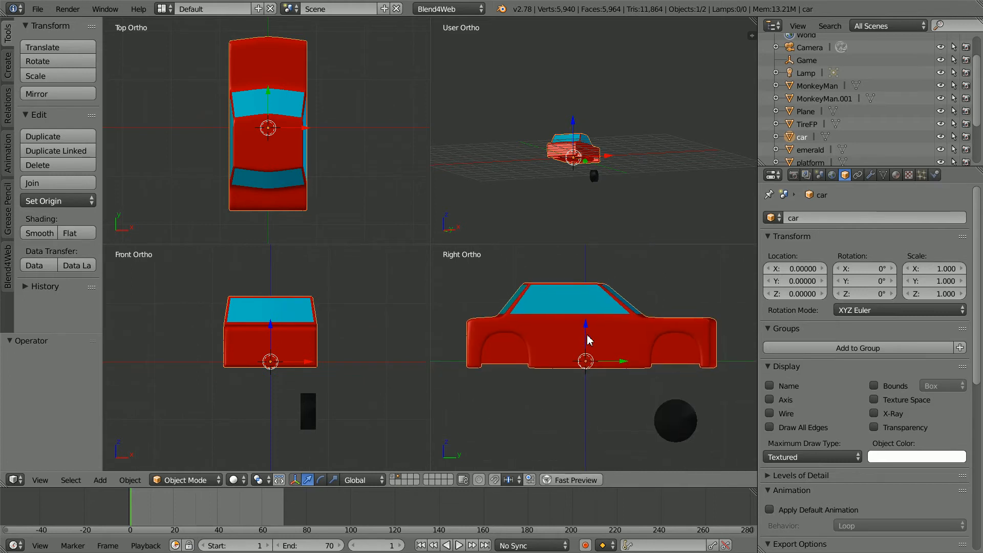
pyautogui.moveTo(900, 195)
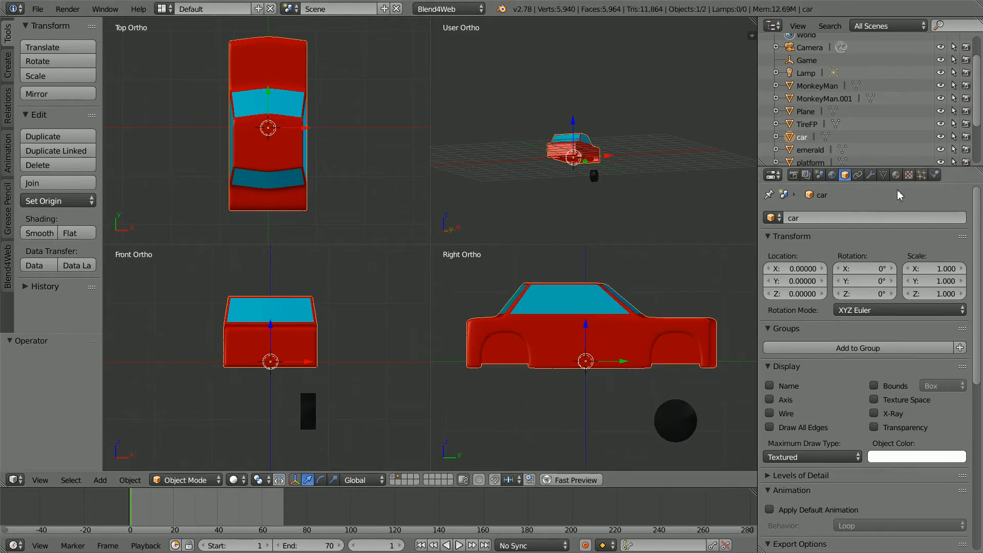
# Enable Object Physics on the car and set its collision bounds to Box.
pyautogui.click(936, 175)
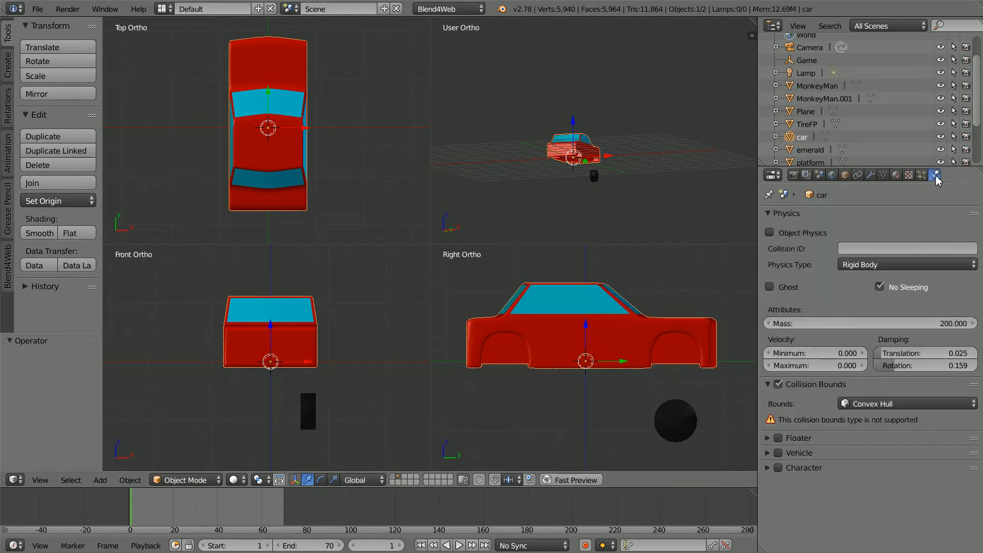
pyautogui.click(769, 233)
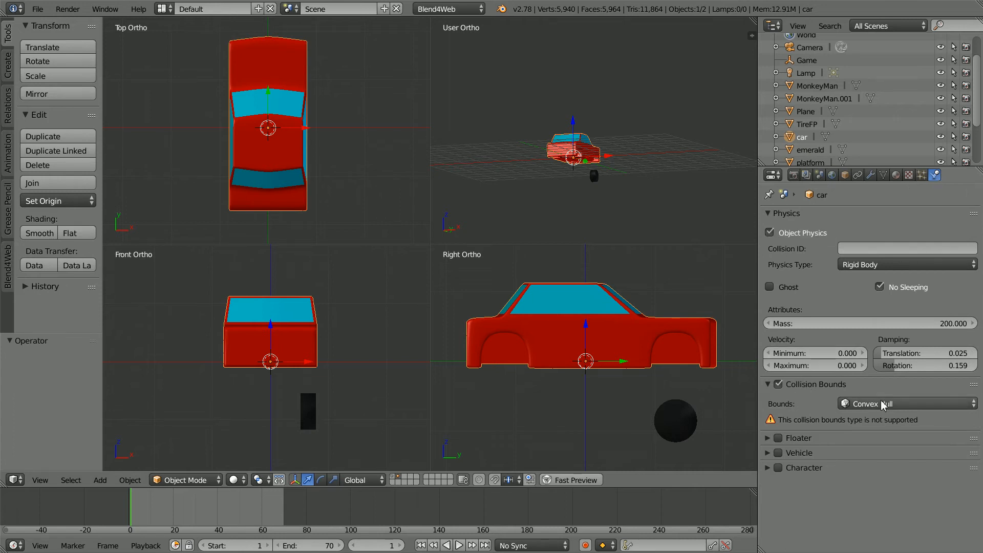
pyautogui.click(907, 404)
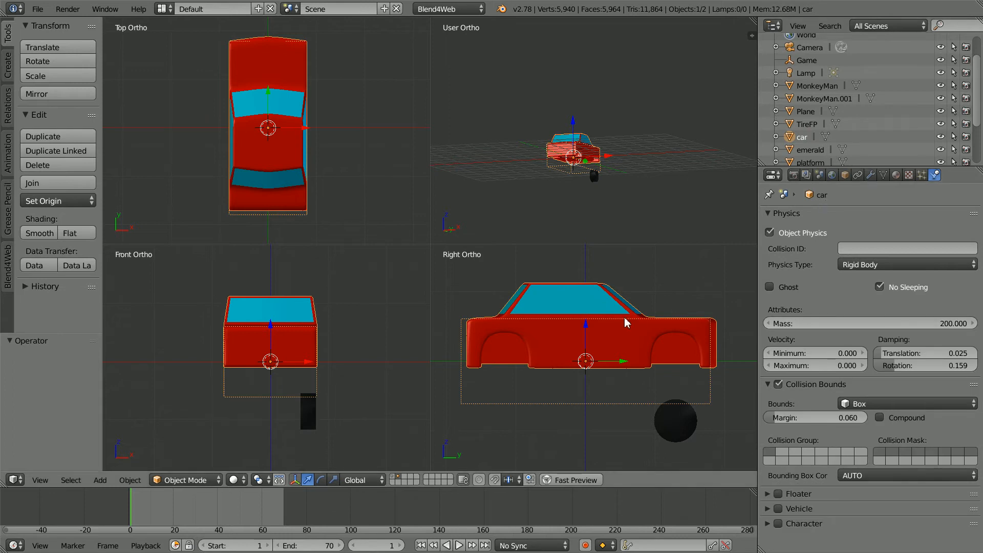
pyautogui.moveTo(603, 319)
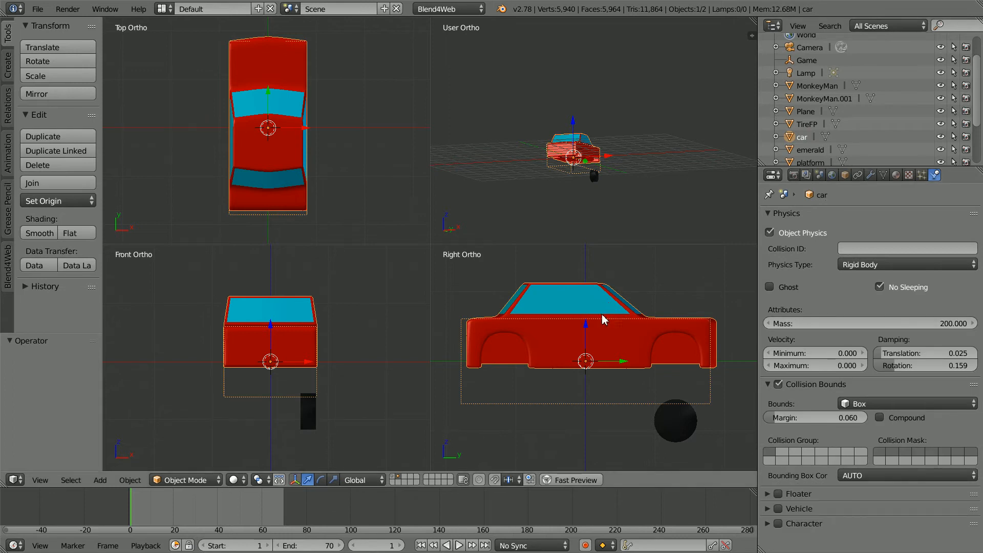
pyautogui.moveTo(586, 365)
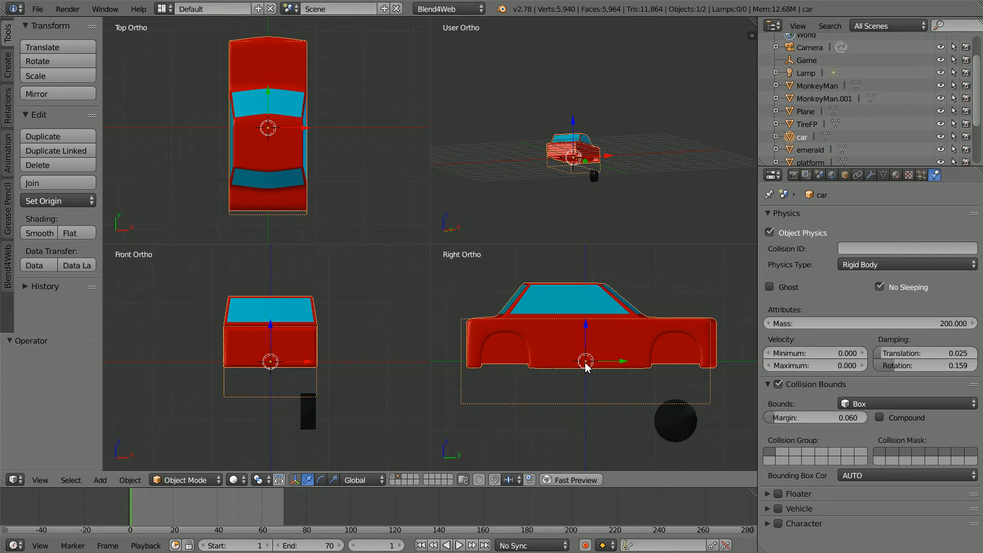
pyautogui.moveTo(679, 337)
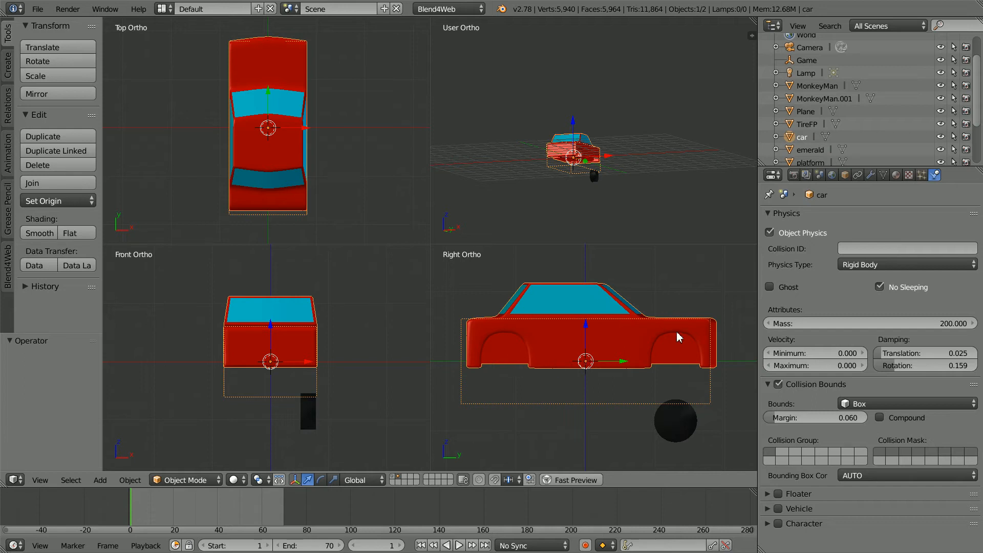
pyautogui.moveTo(587, 368)
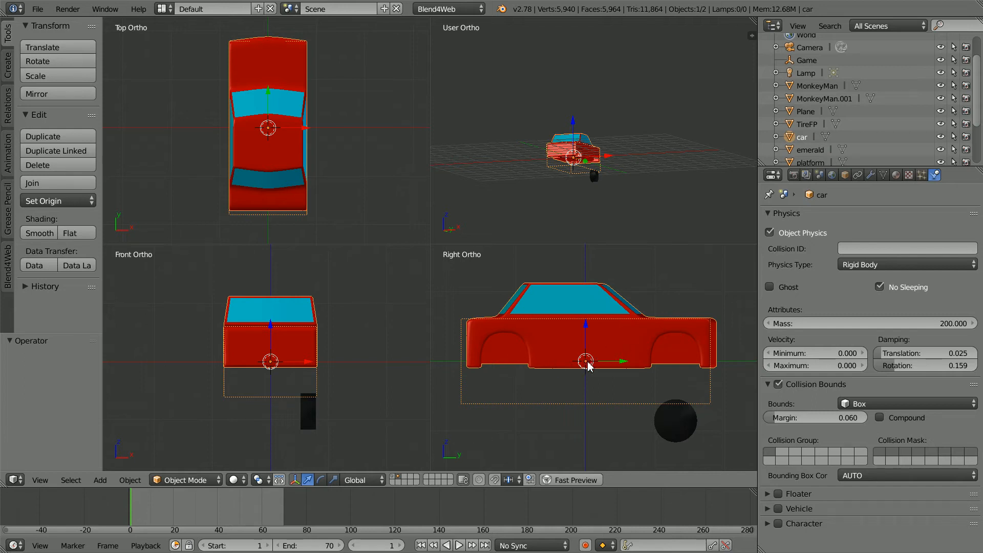
pyautogui.moveTo(584, 330)
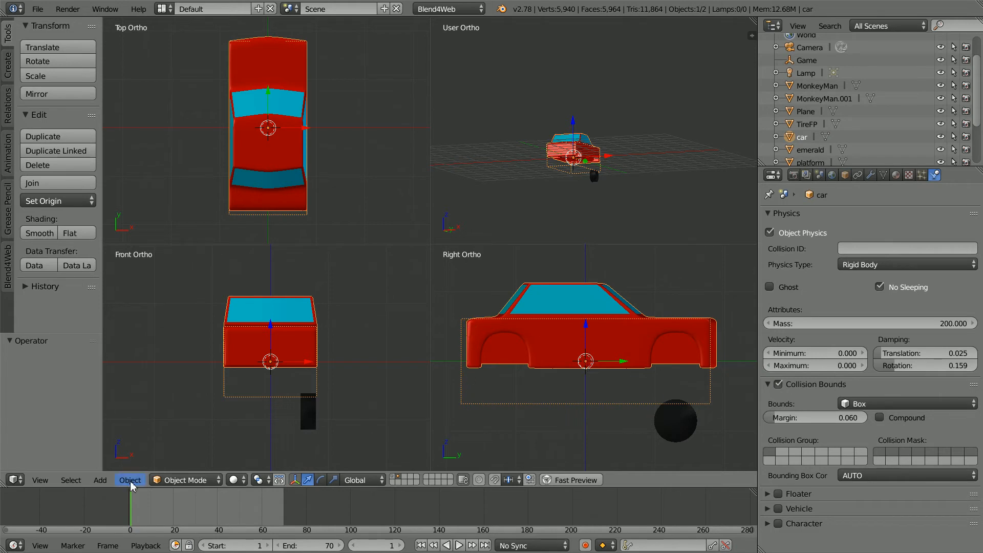
# Apply Geometry to Origin so the car's geometry is centred on its origin.
pyautogui.click(129, 480)
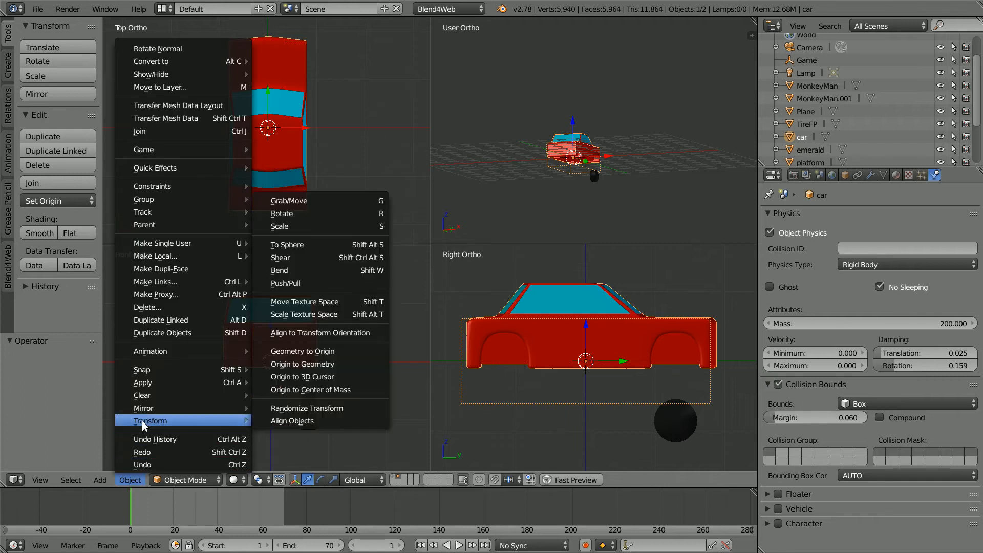
pyautogui.moveTo(303, 352)
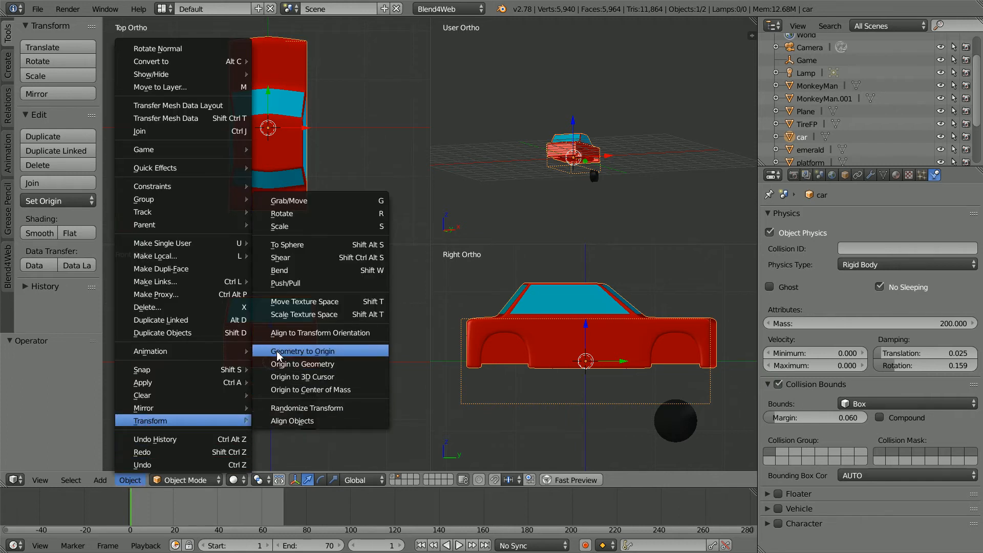
pyautogui.click(302, 351)
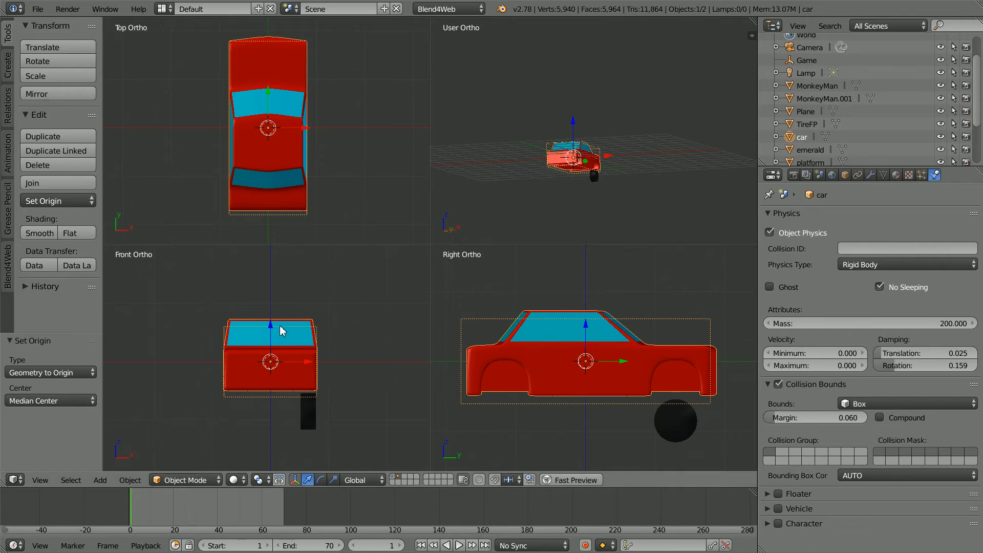
pyautogui.moveTo(602, 353)
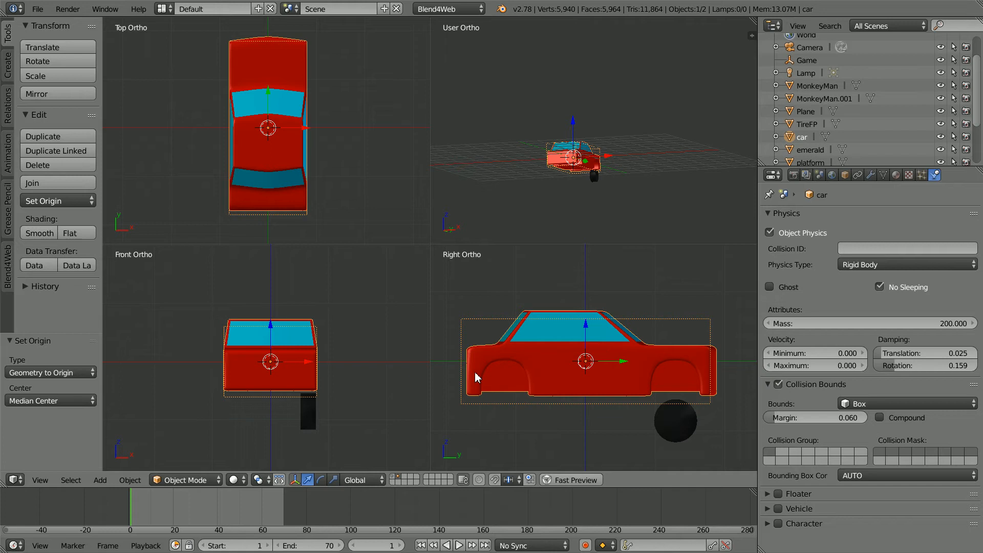
pyautogui.moveTo(574, 359)
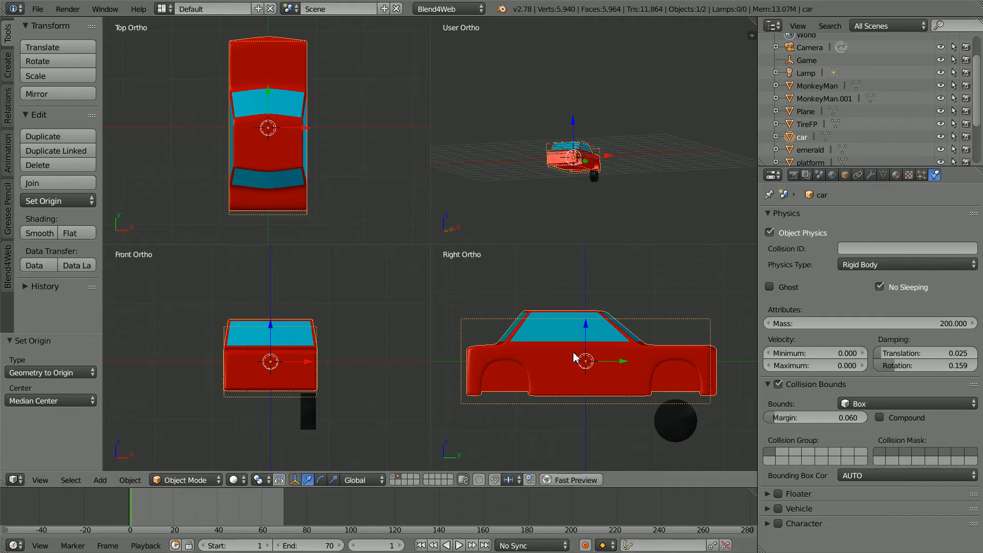
pyautogui.moveTo(590, 370)
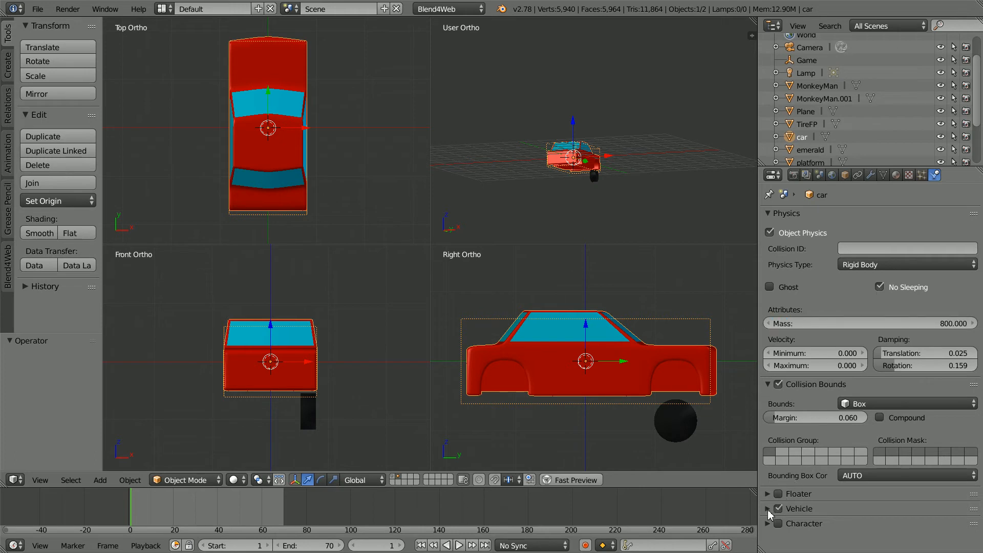
# Give the car mass 800 and enable Vehicle named 'car' with part Chassis.
pyautogui.click(769, 508)
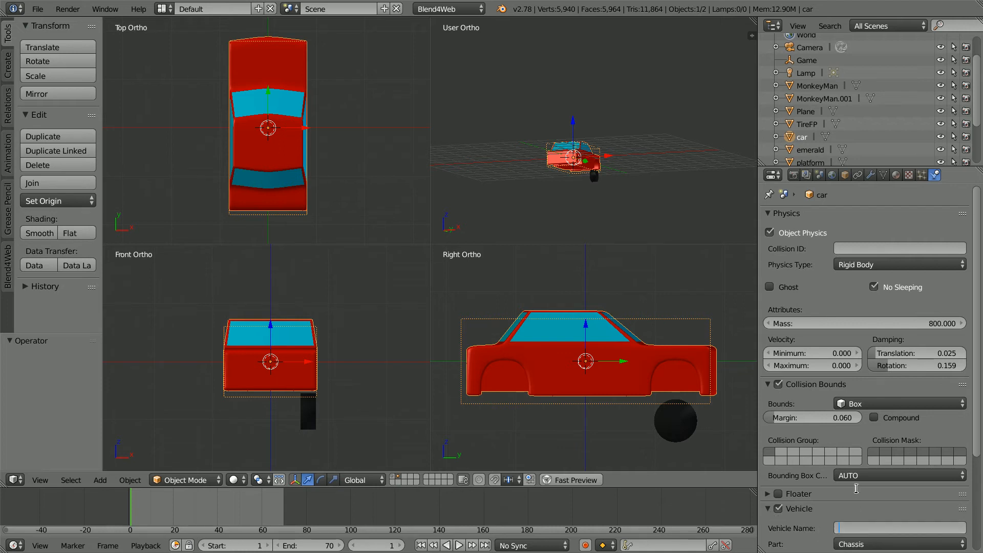
pyautogui.write('car')
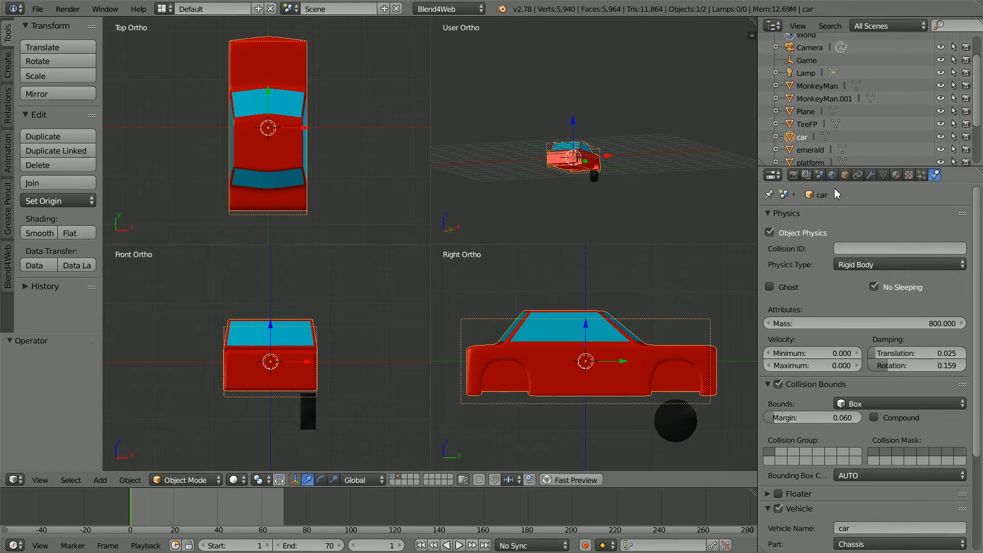
# Raise the car to Z location 0.64 and set its Z rotation to 180°.
pyautogui.click(845, 175)
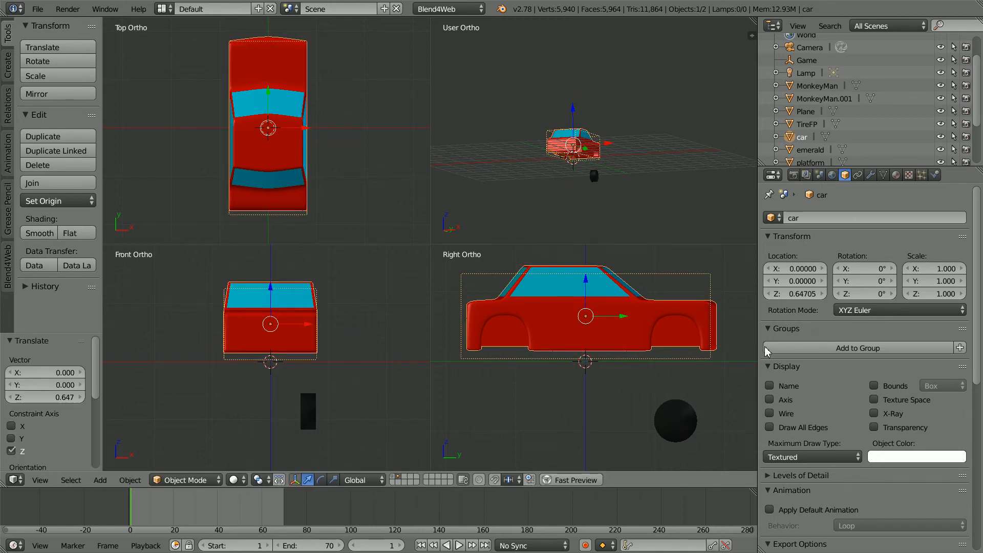
pyautogui.click(795, 293)
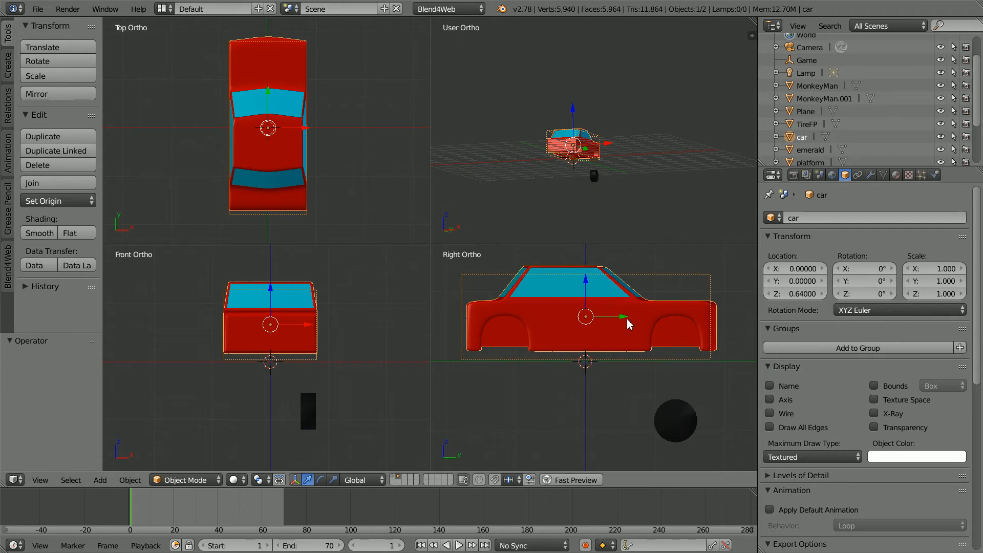
pyautogui.moveTo(595, 319)
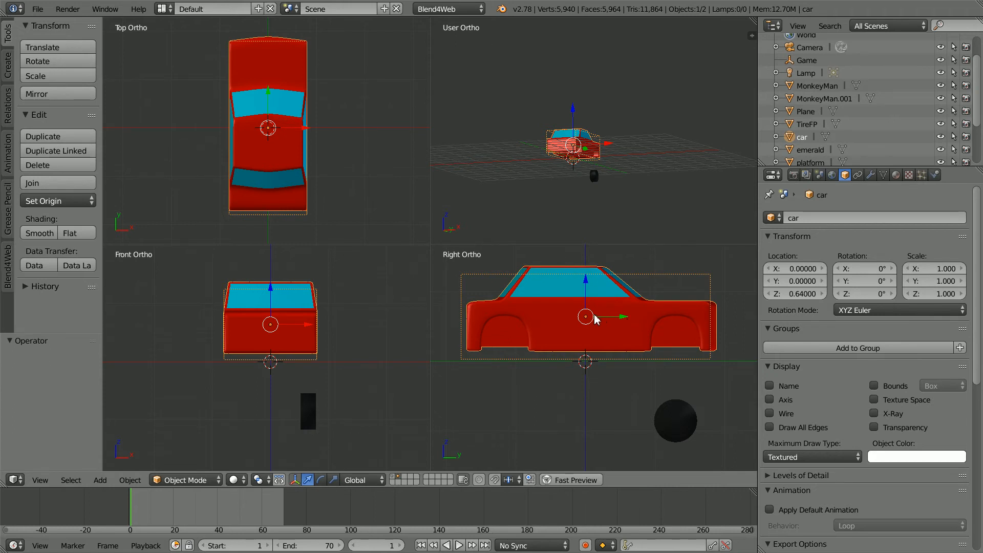
pyautogui.moveTo(710, 324)
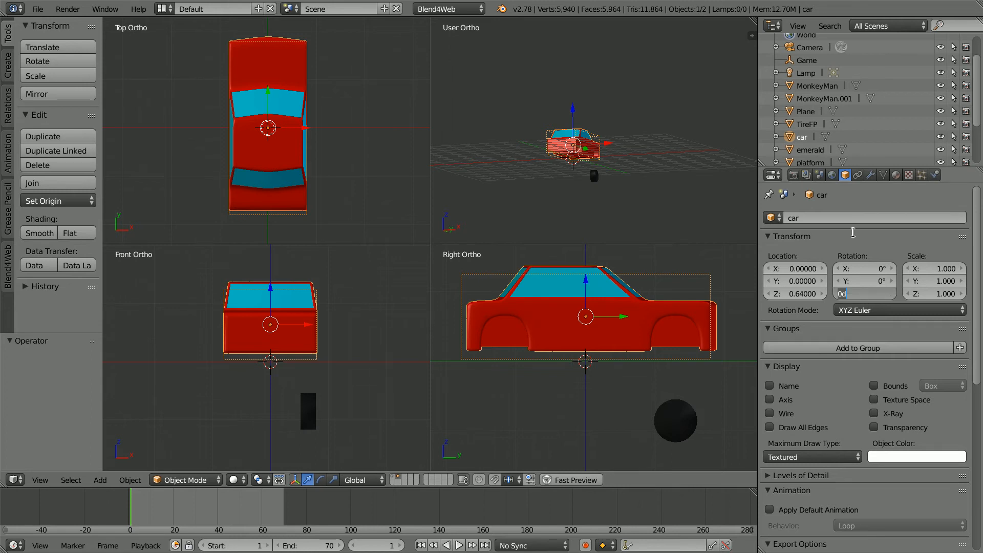
pyautogui.write('180°')
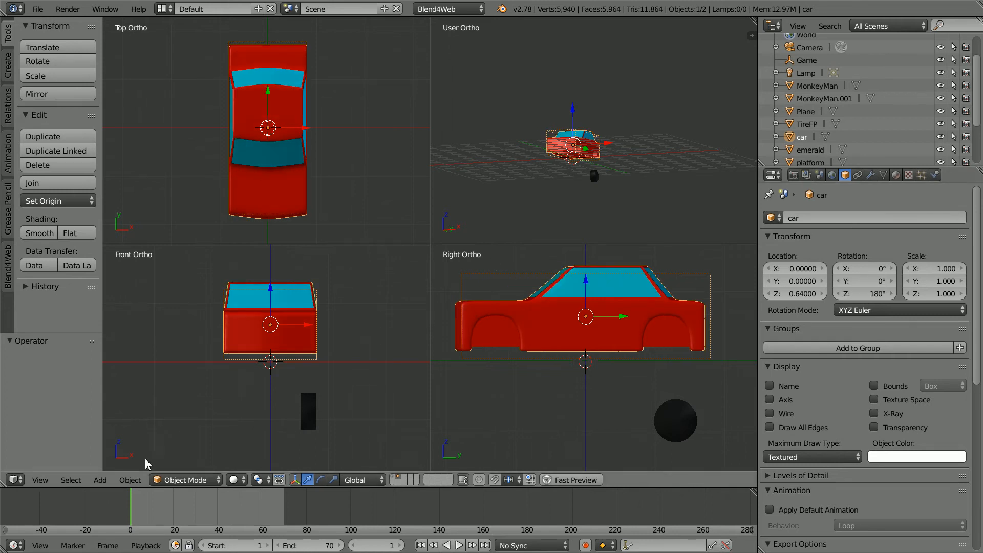
# Apply the car's 180° rotation to its geometry, then select the TireBL tire.
pyautogui.click(130, 480)
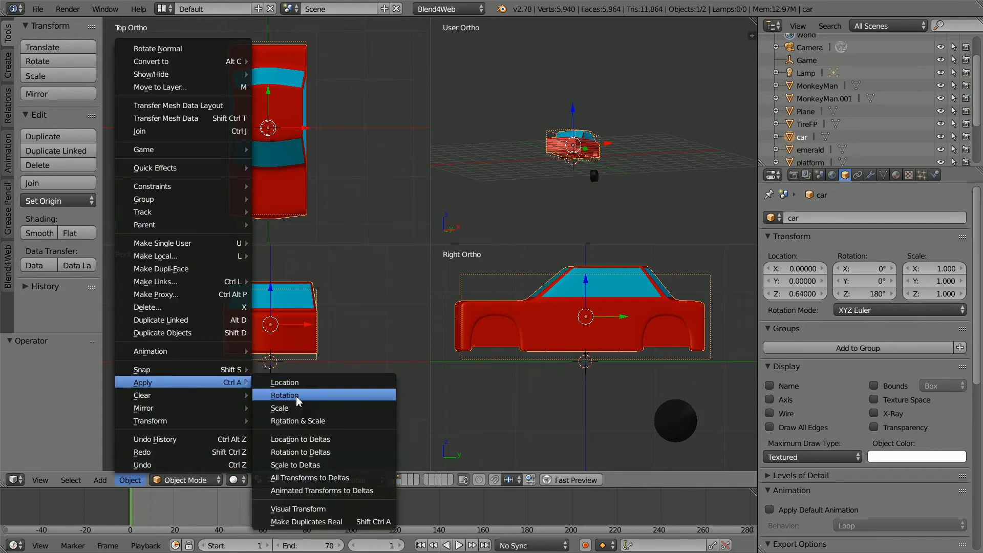
pyautogui.click(284, 395)
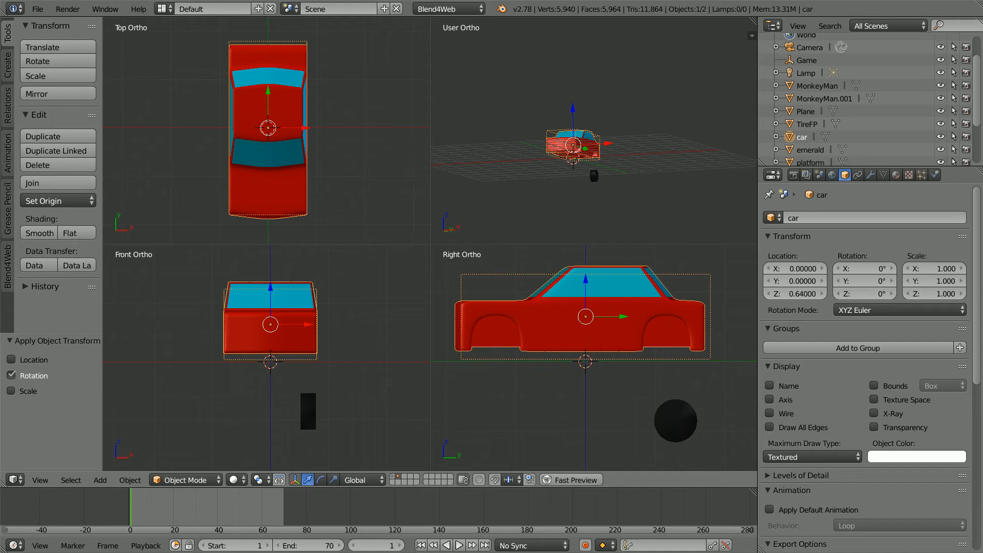
pyautogui.click(675, 421)
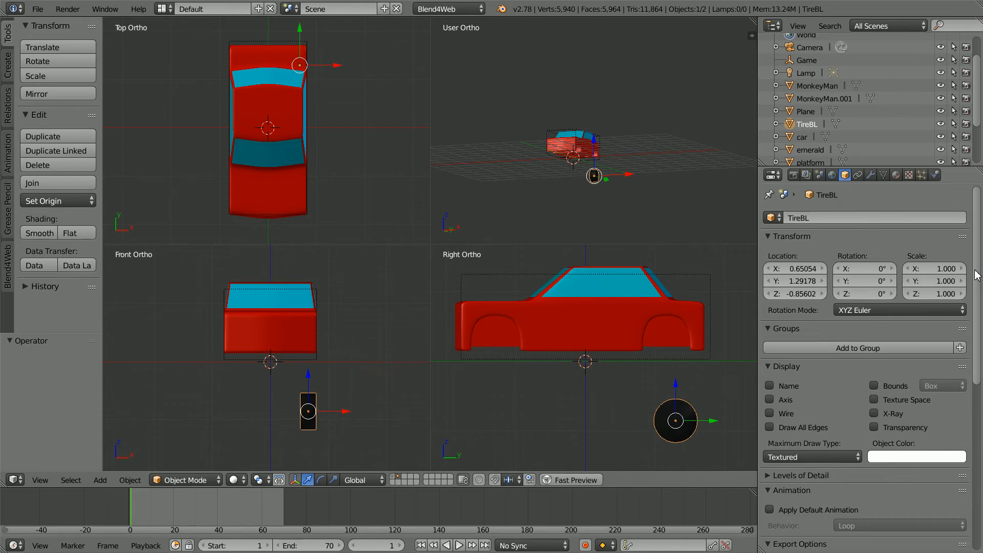
# Parent TireBL to the car and raise it 0.544 units into the rear arch.
pyautogui.scroll(-3)
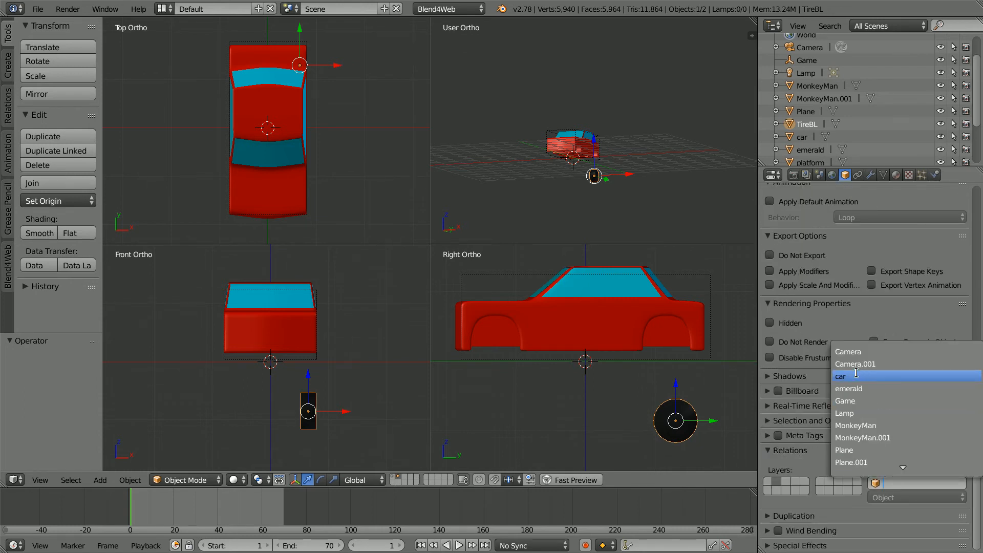
pyautogui.click(840, 376)
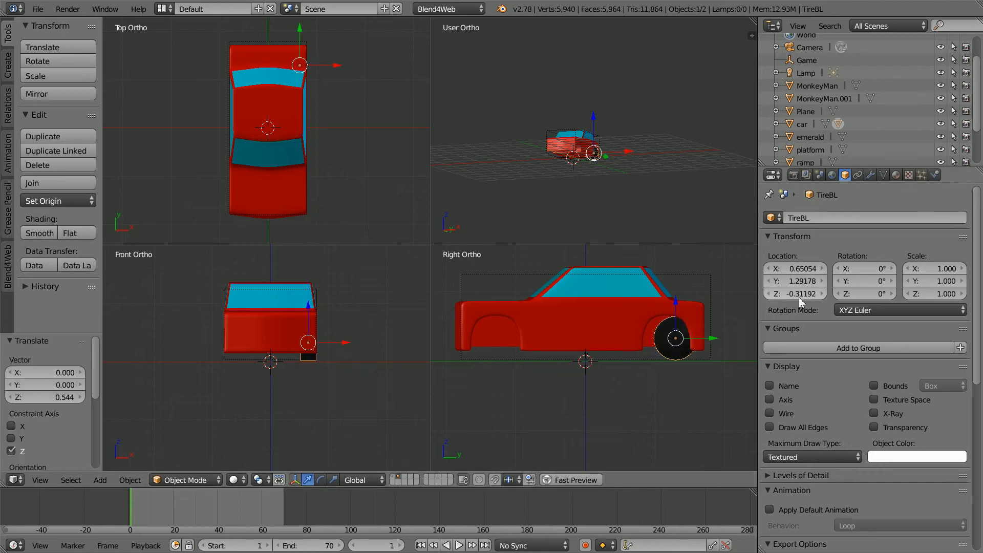
# Centre TireBL in the rear arch at Location Y 1.16 and Z -0.32.
pyautogui.click(794, 294)
pyautogui.write('-0.32000')
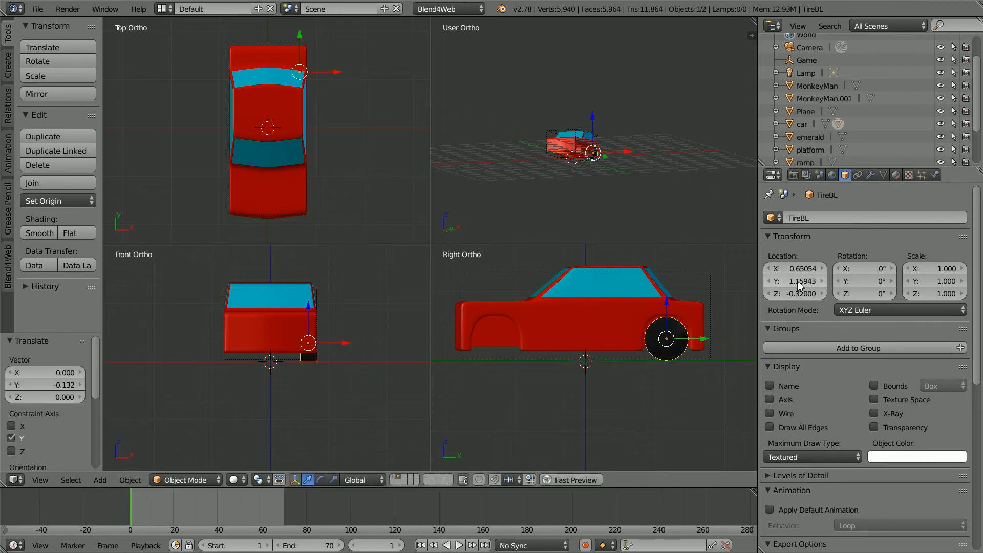
pyautogui.click(796, 280)
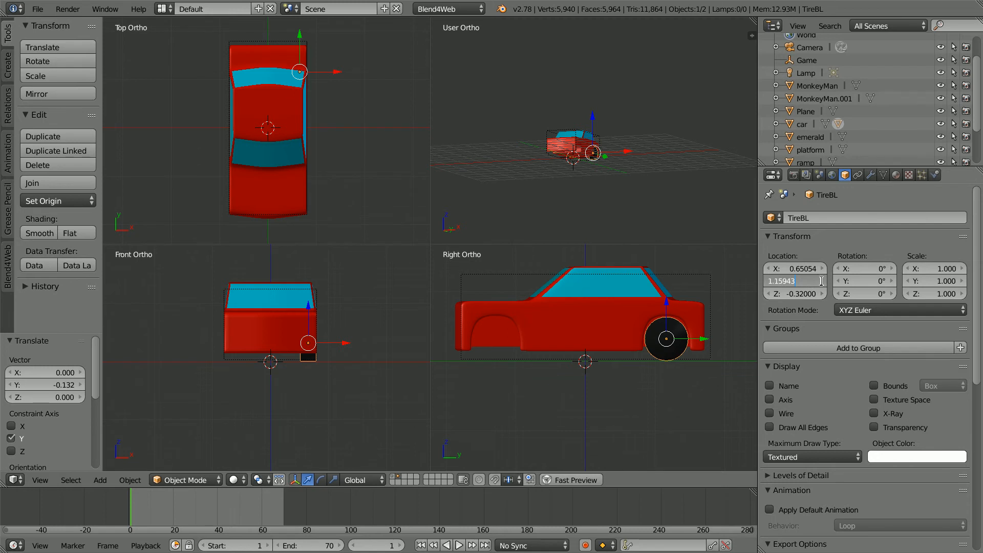
pyautogui.write('1.1')
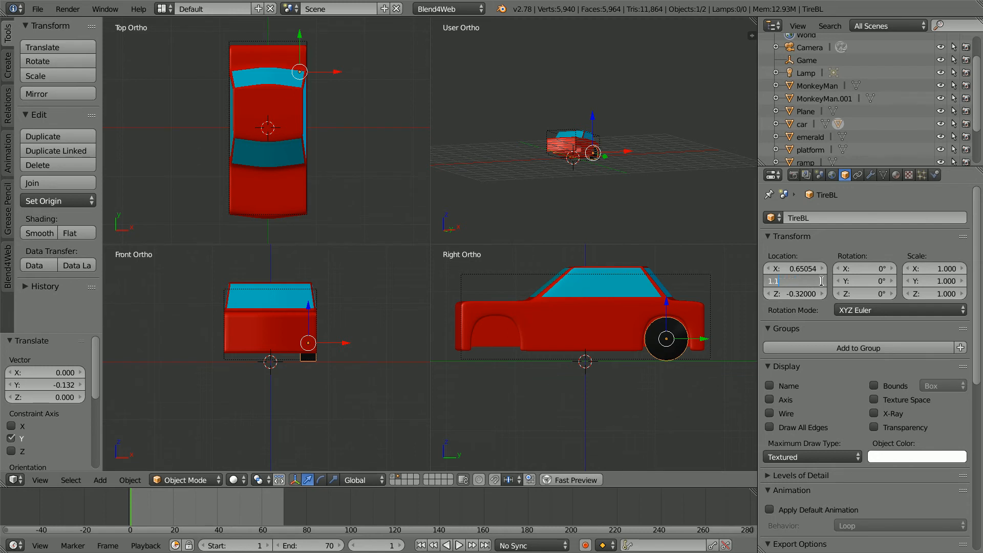
pyautogui.write('1.16000')
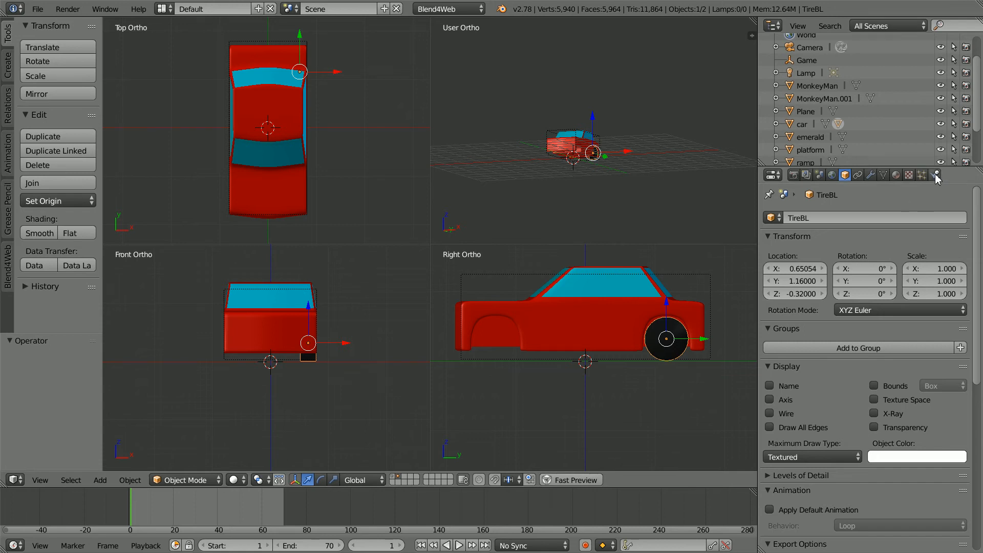
# Enable Vehicle physics on TireBL with vehicle name 'car' and part Back Left Wheel.
pyautogui.click(934, 176)
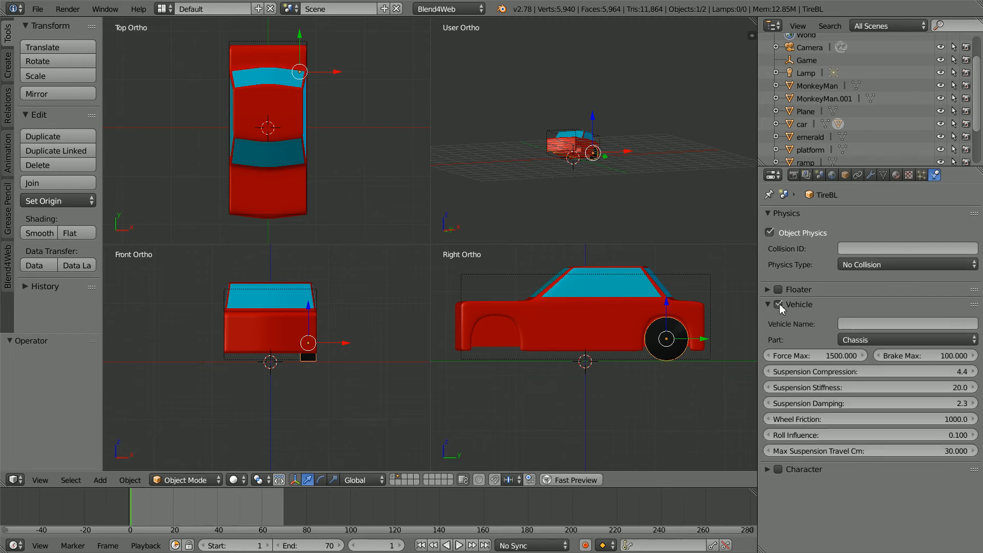
pyautogui.click(907, 324)
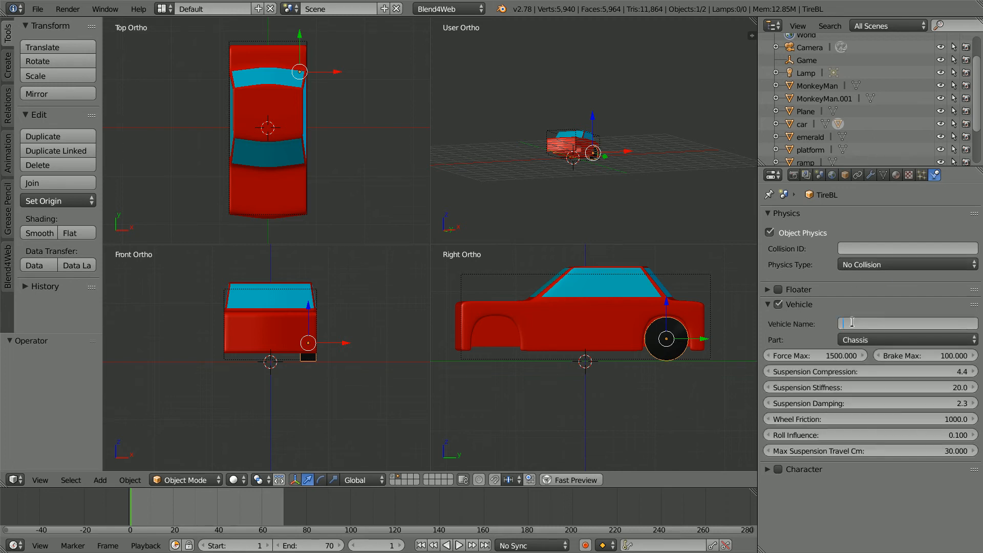
pyautogui.write('car')
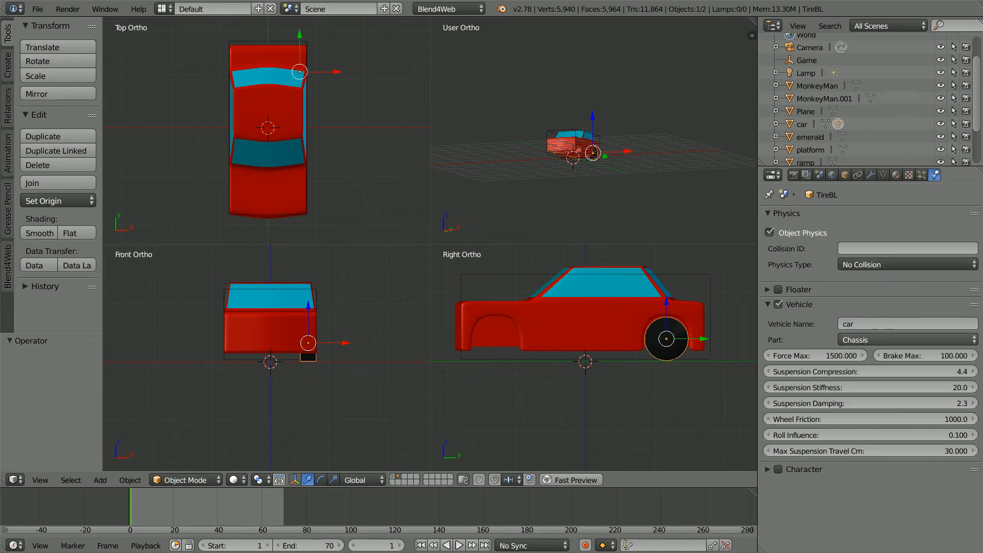
pyautogui.click(908, 339)
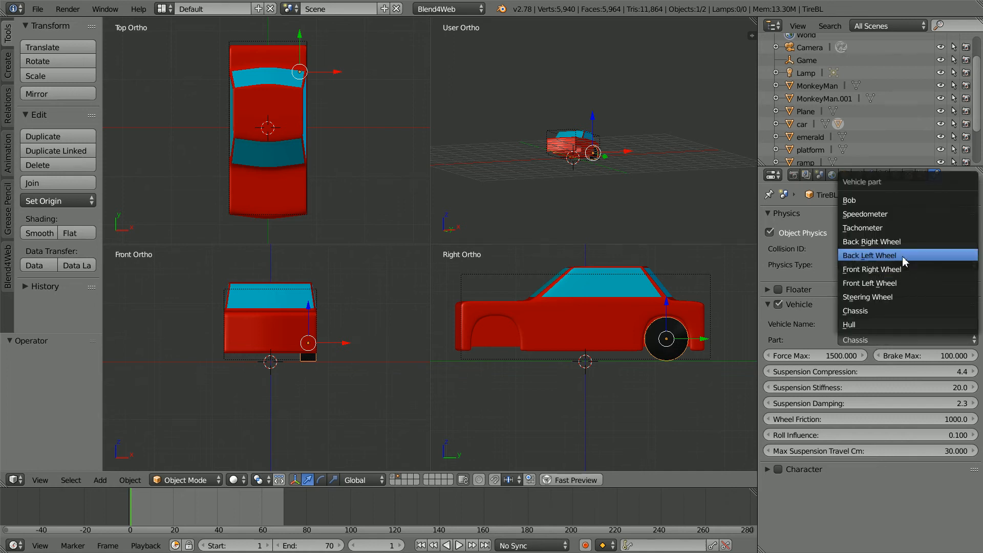
pyautogui.click(869, 255)
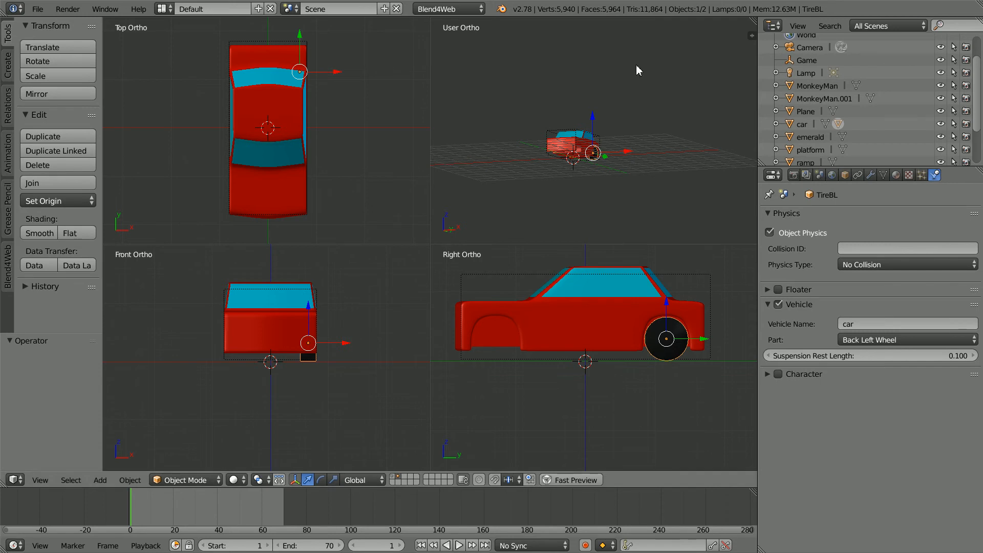
pyautogui.moveTo(666, 358)
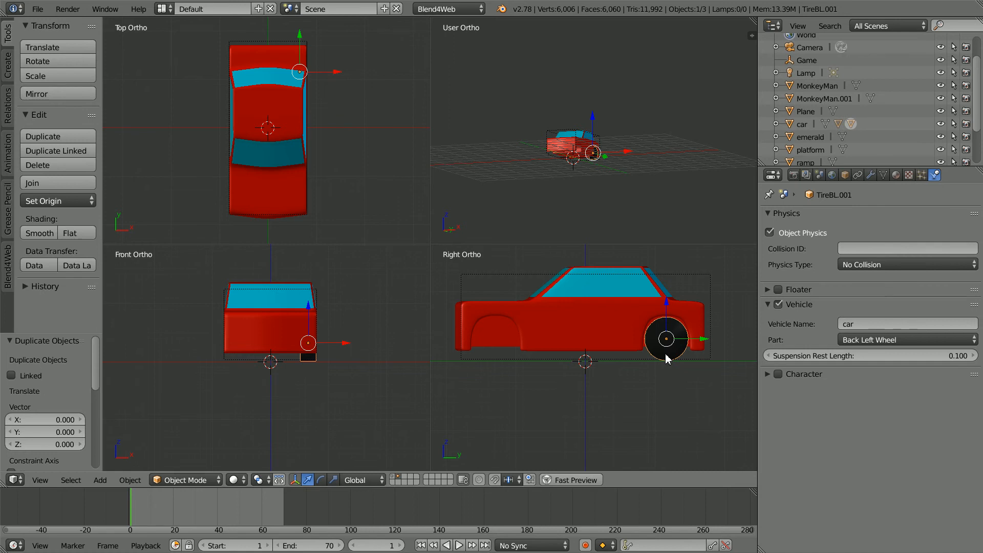
pyautogui.moveTo(842, 206)
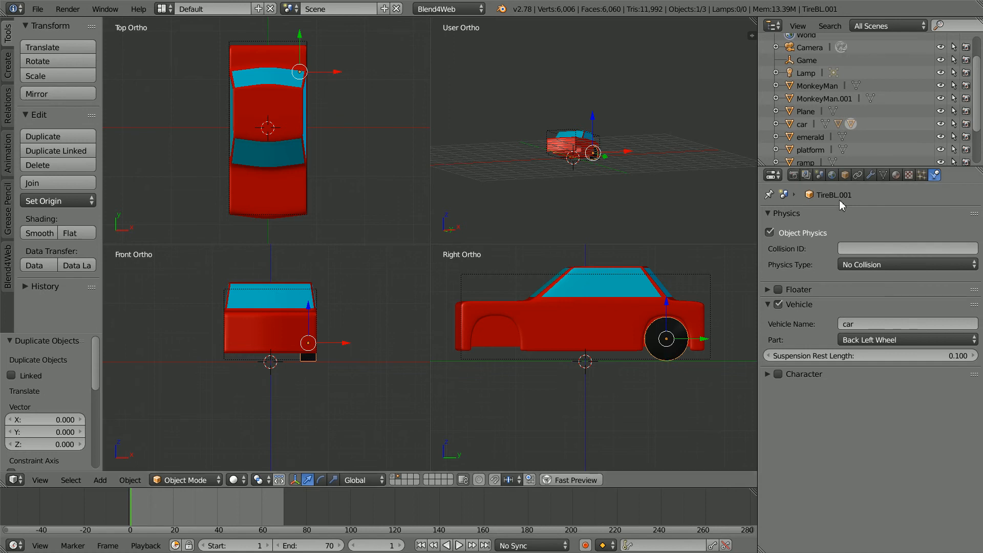
# Make the tire copy TireFL, the Front Left Wheel, at Location Y -1.30.
pyautogui.click(908, 340)
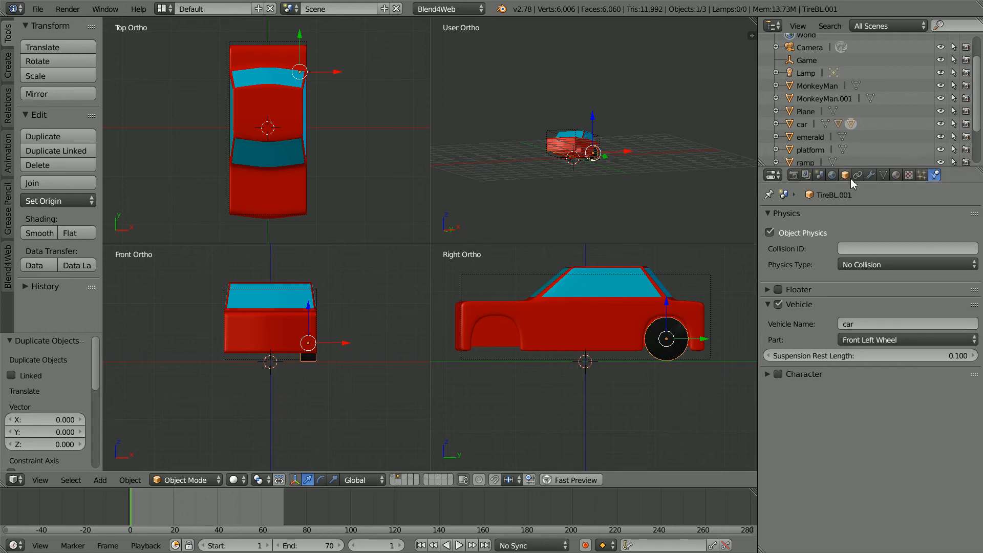
pyautogui.click(844, 175)
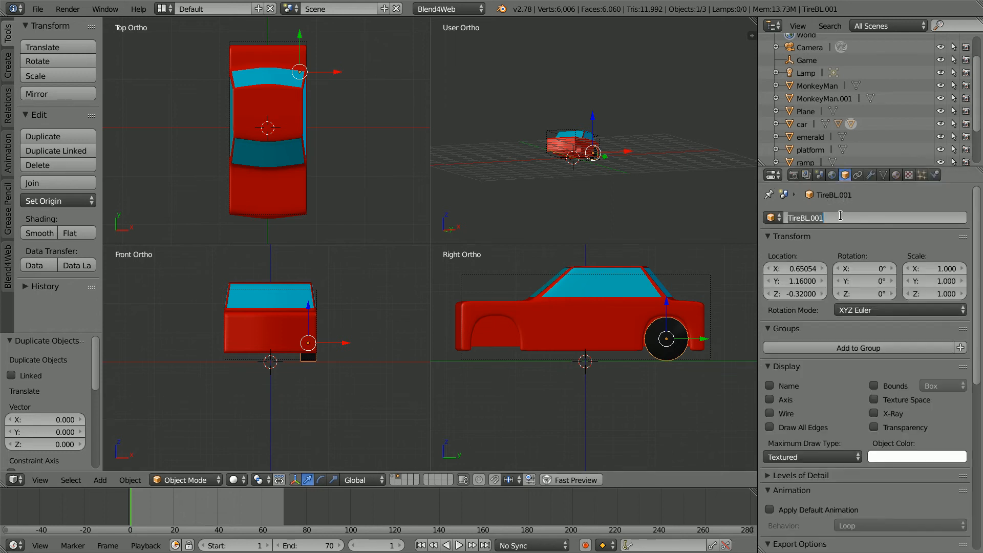
pyautogui.press('BackSpace')
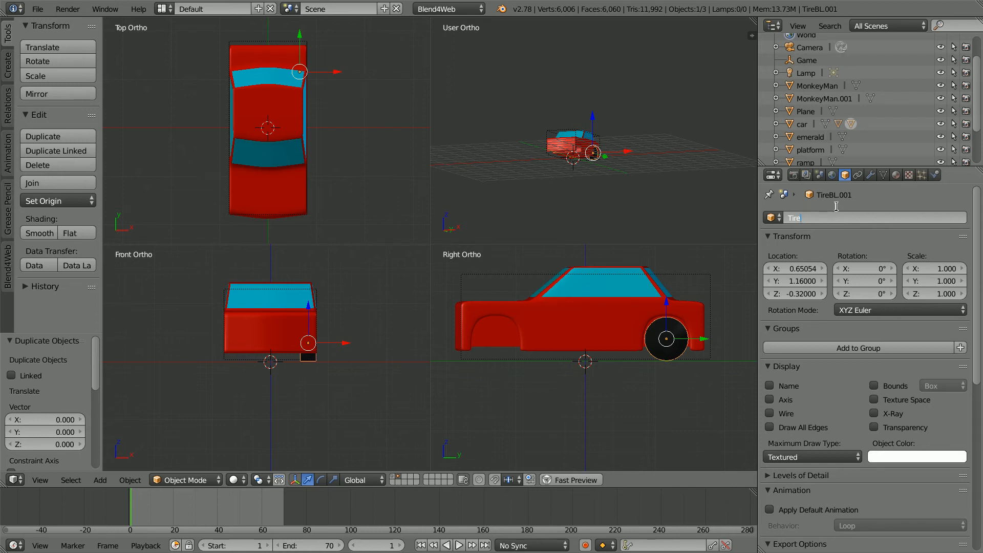
pyautogui.write('TireFL')
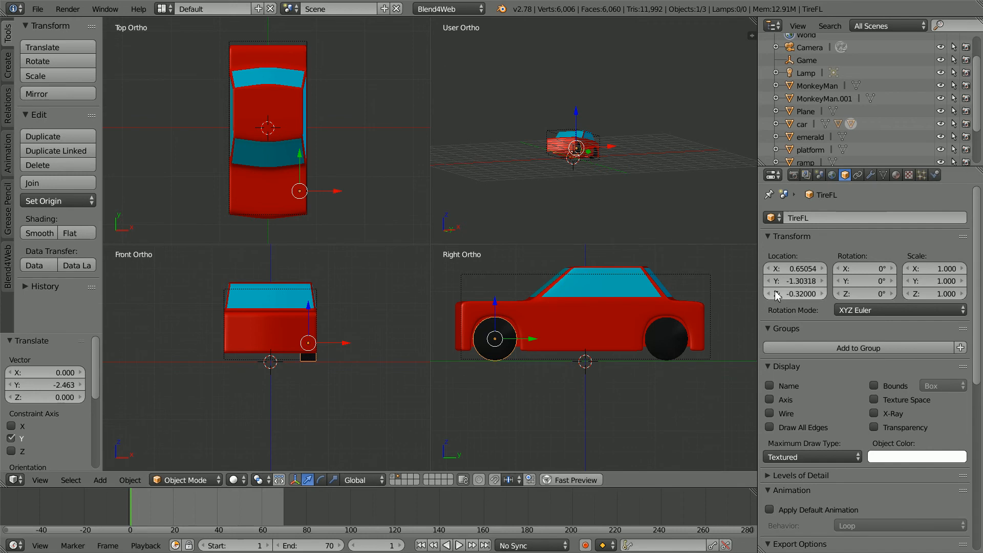
pyautogui.click(795, 281)
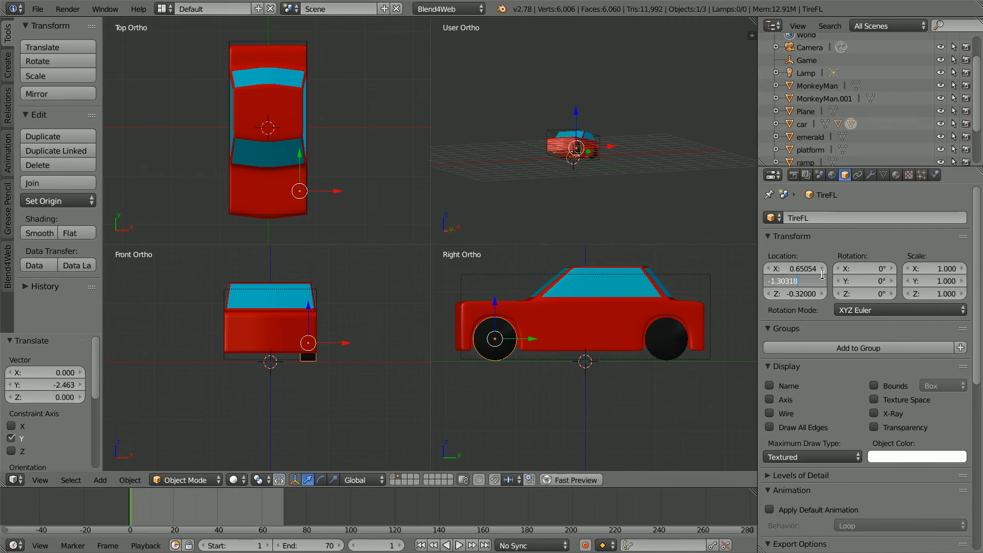
pyautogui.click(795, 281)
pyautogui.write('-1.30000')
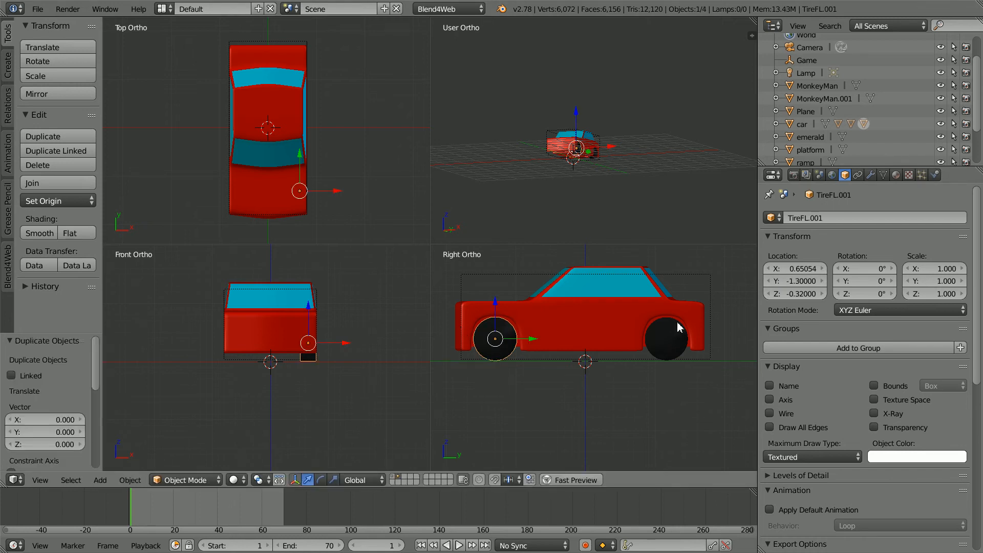
# Move the copy to the car's right side as TireFR, the Front Right Wheel.
pyautogui.click(795, 269)
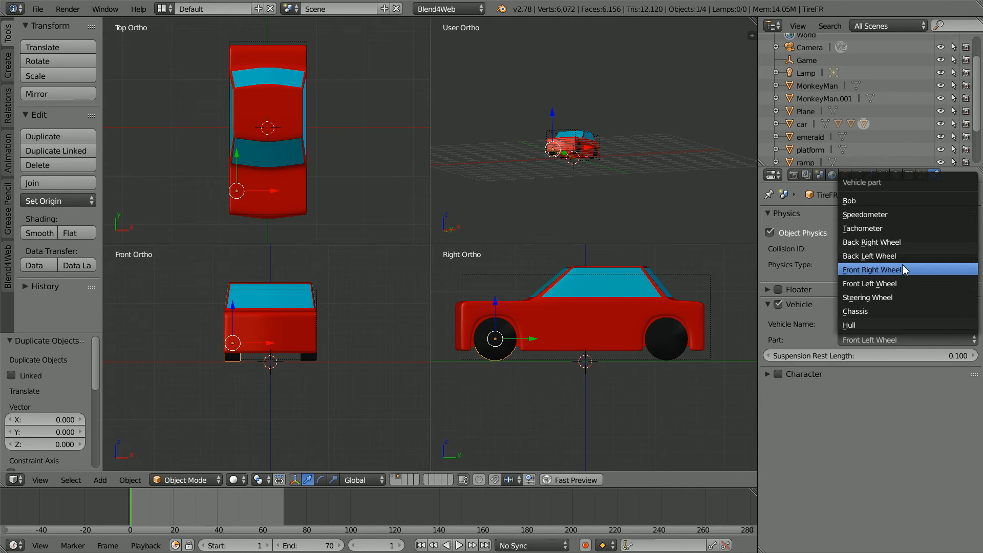
pyautogui.click(871, 270)
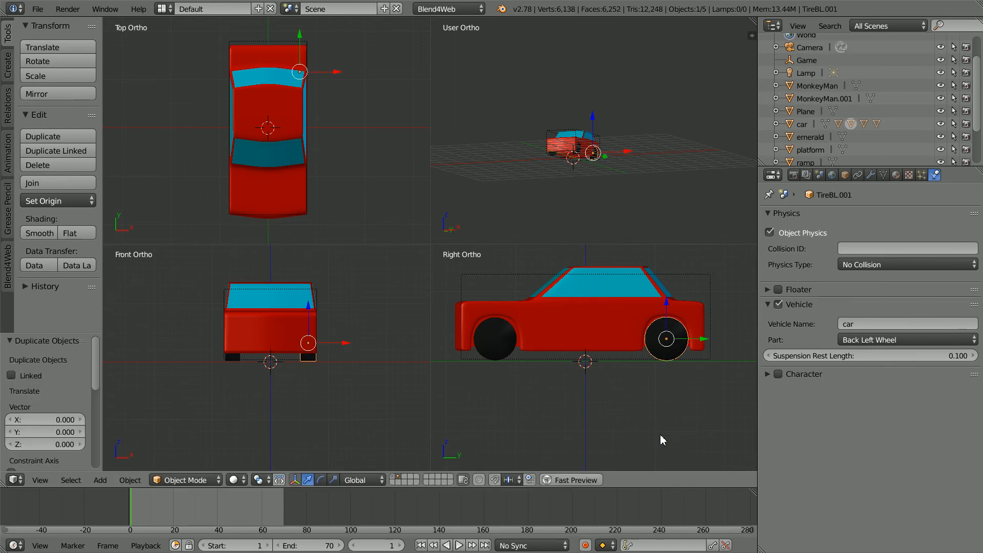
# Make the back copy TireBR, the Back Right Wheel, at Location X -0.65054.
pyautogui.click(908, 340)
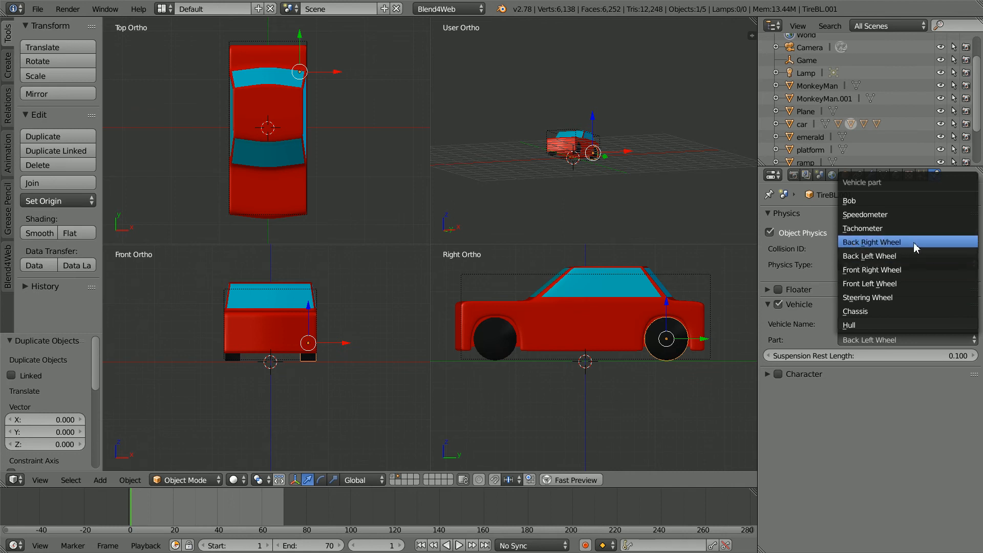
pyautogui.click(872, 241)
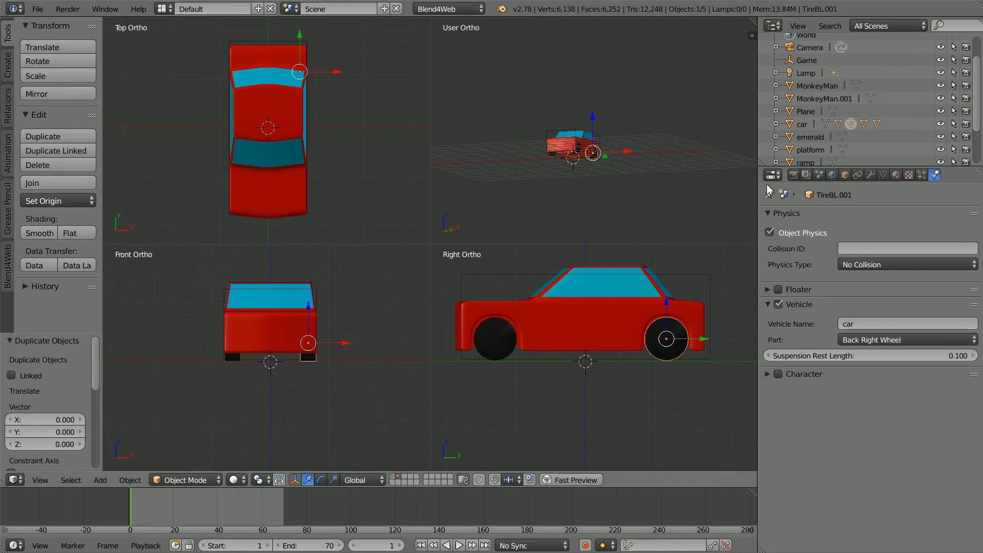
pyautogui.click(844, 174)
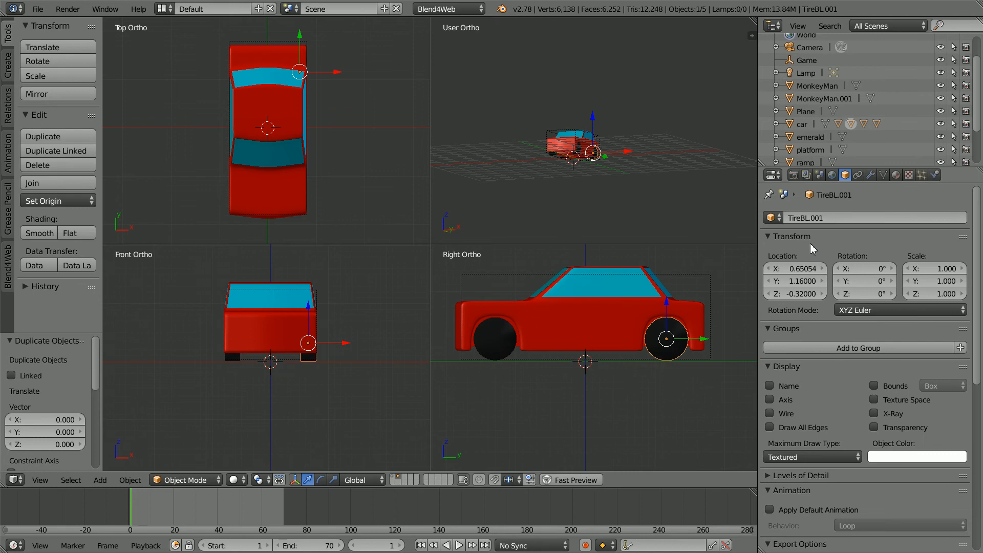
pyautogui.click(795, 269)
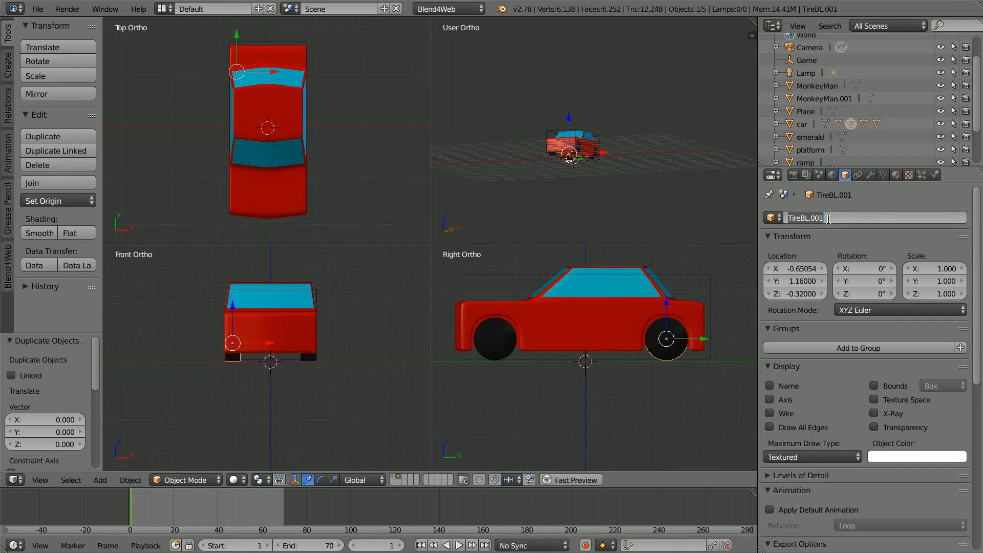
pyautogui.press('Backspace')
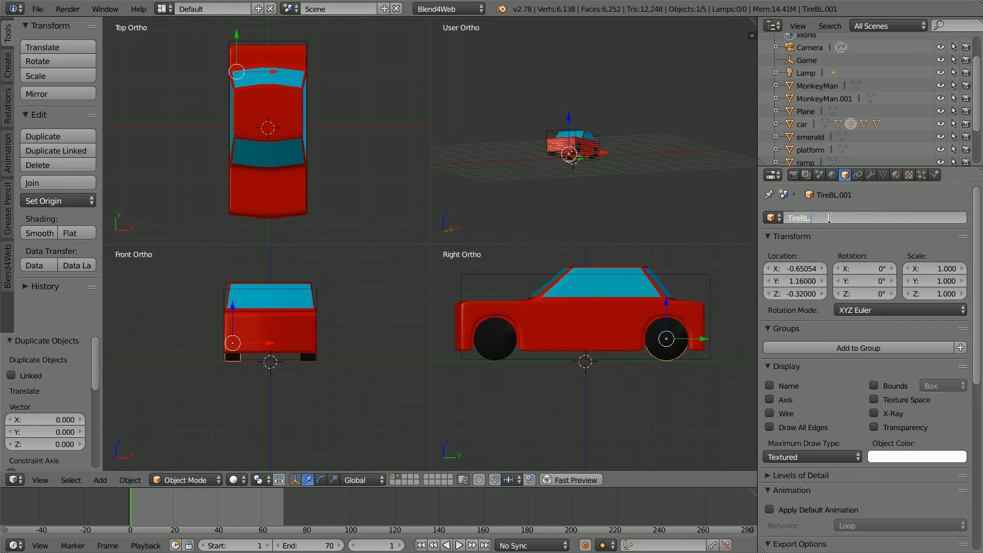
pyautogui.write('TireBR')
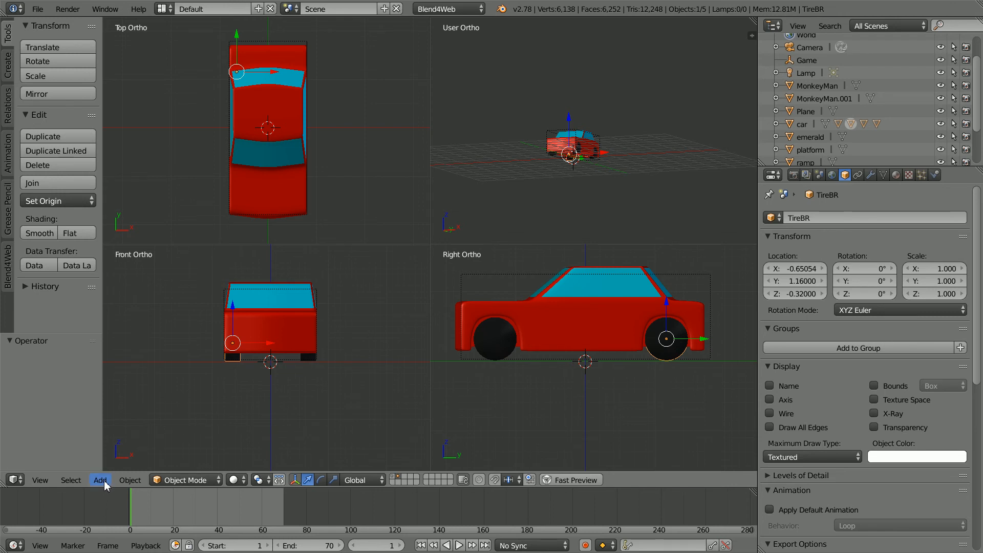
# Add a small cube as the car's Steering Wheel part with No Collision physics.
pyautogui.click(100, 480)
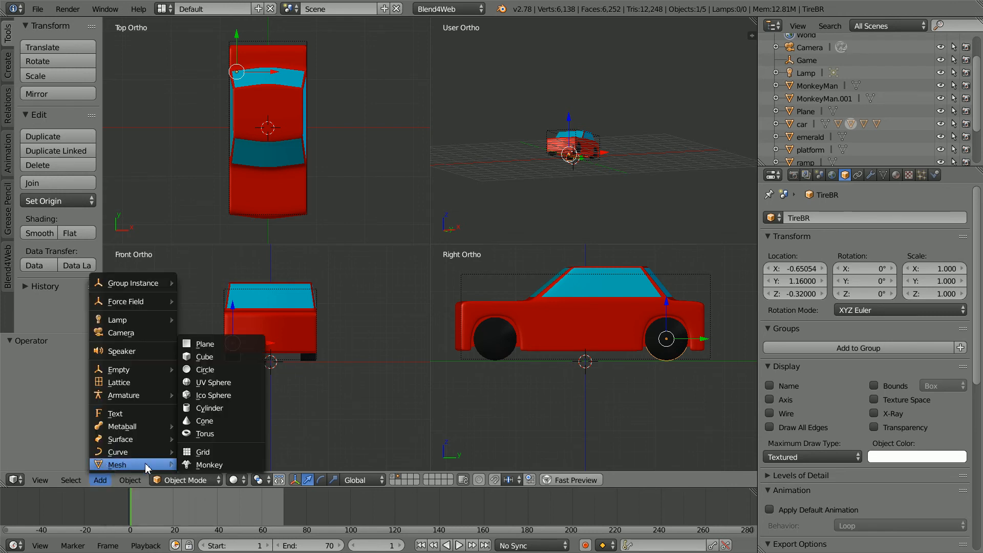
pyautogui.click(205, 356)
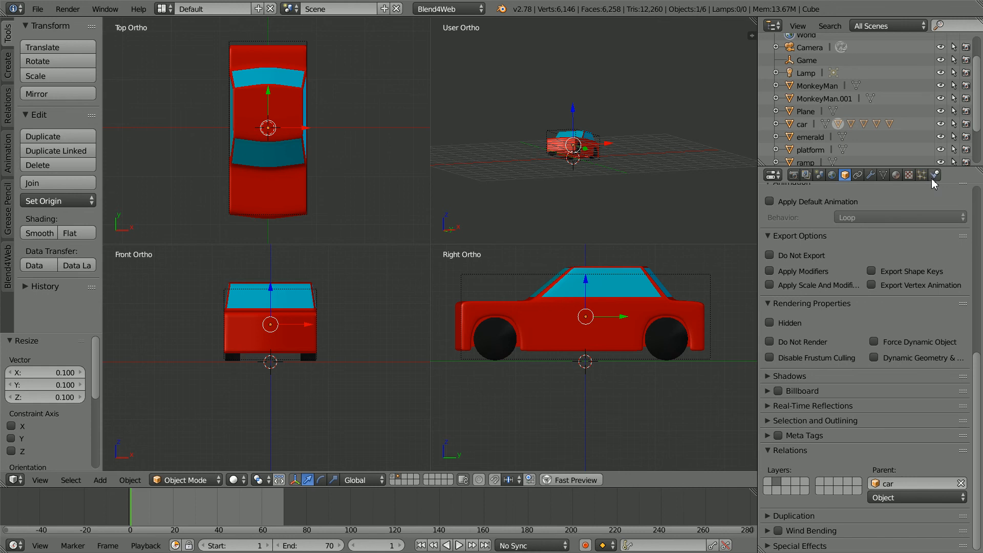
pyautogui.click(933, 175)
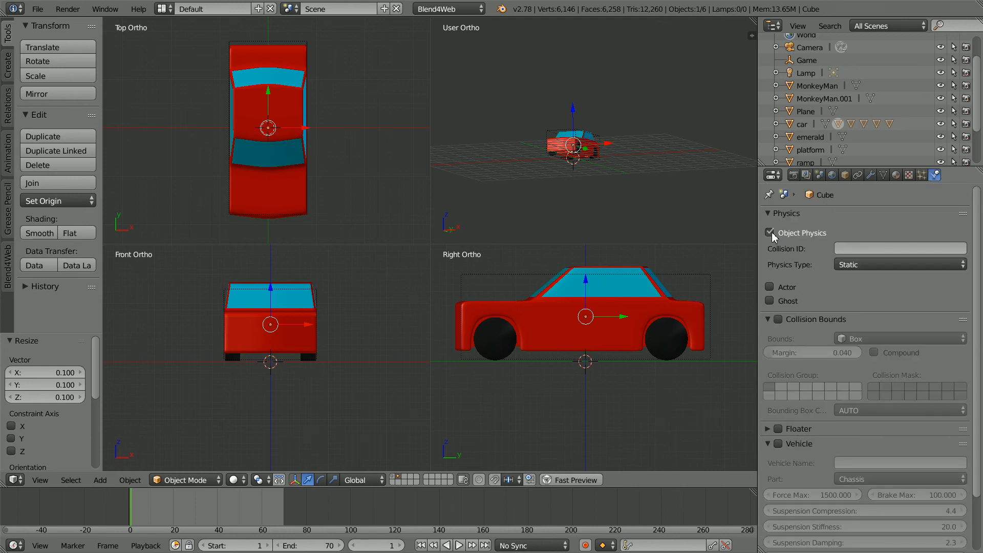
pyautogui.click(900, 264)
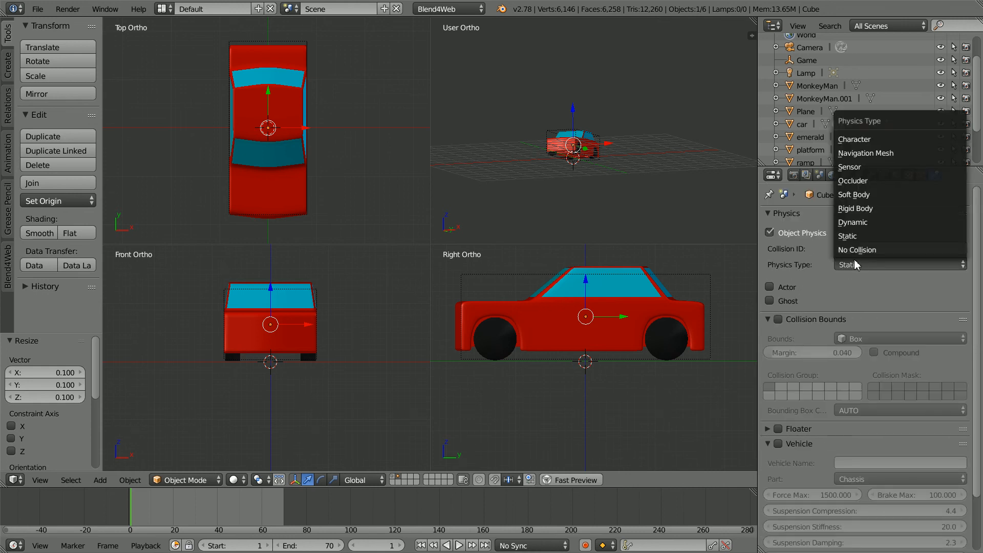
pyautogui.click(857, 250)
pyautogui.write('car')
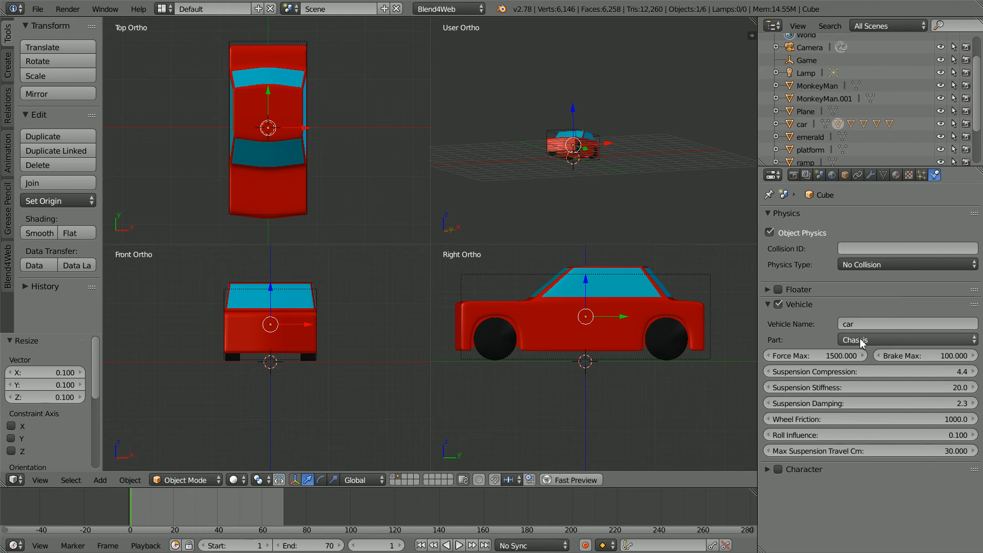
pyautogui.click(907, 339)
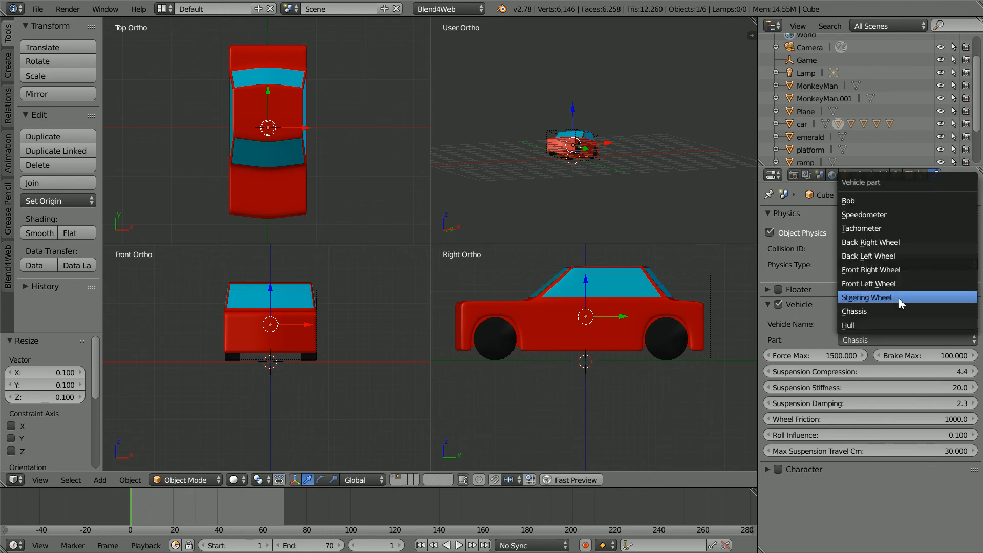
pyautogui.click(867, 297)
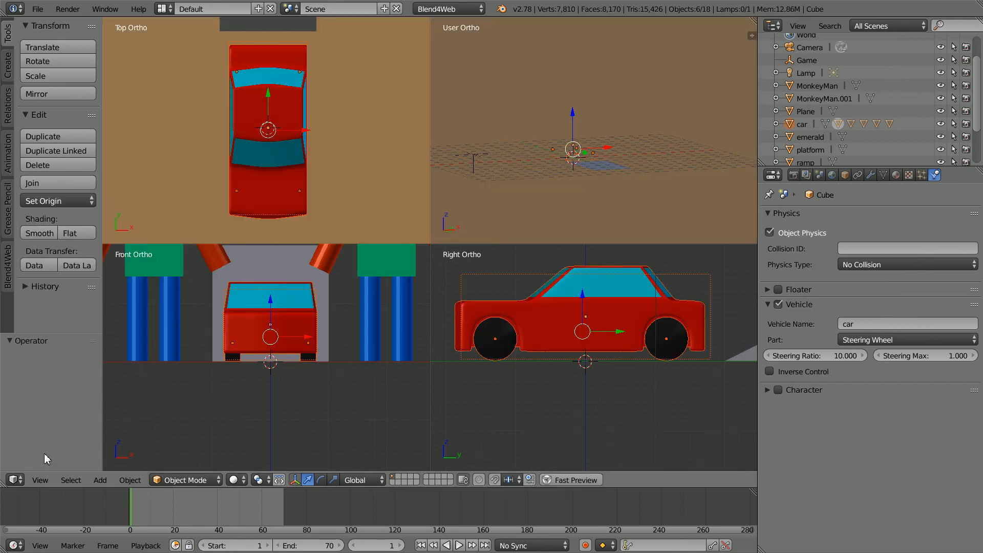
# Show the scene through the camera in one large viewport instead of quad view.
pyautogui.click(40, 480)
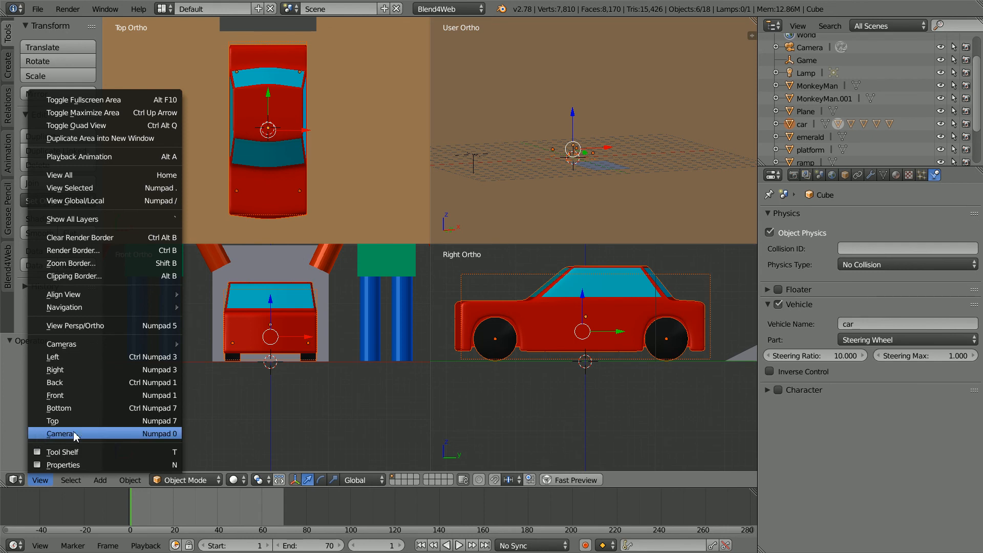
pyautogui.click(60, 433)
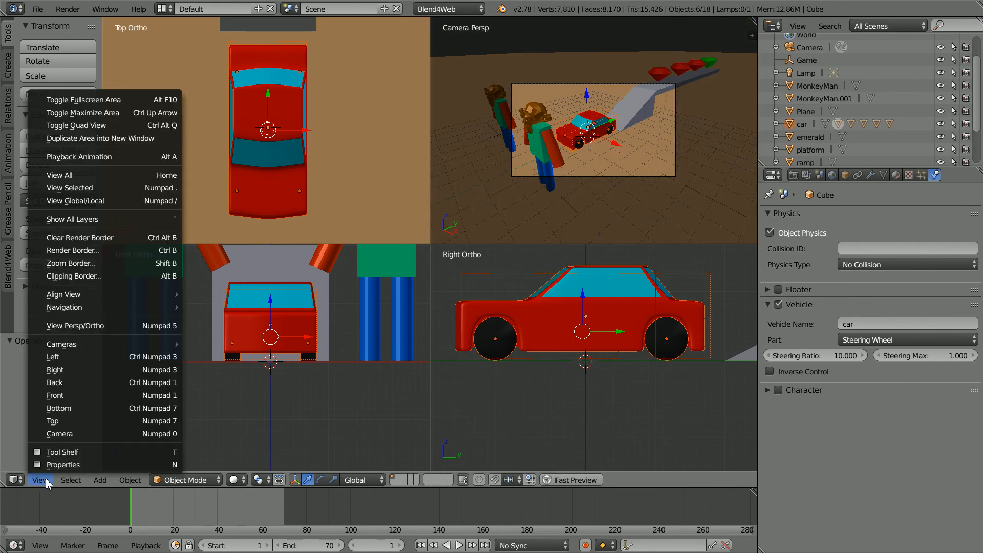
pyautogui.moveTo(86, 133)
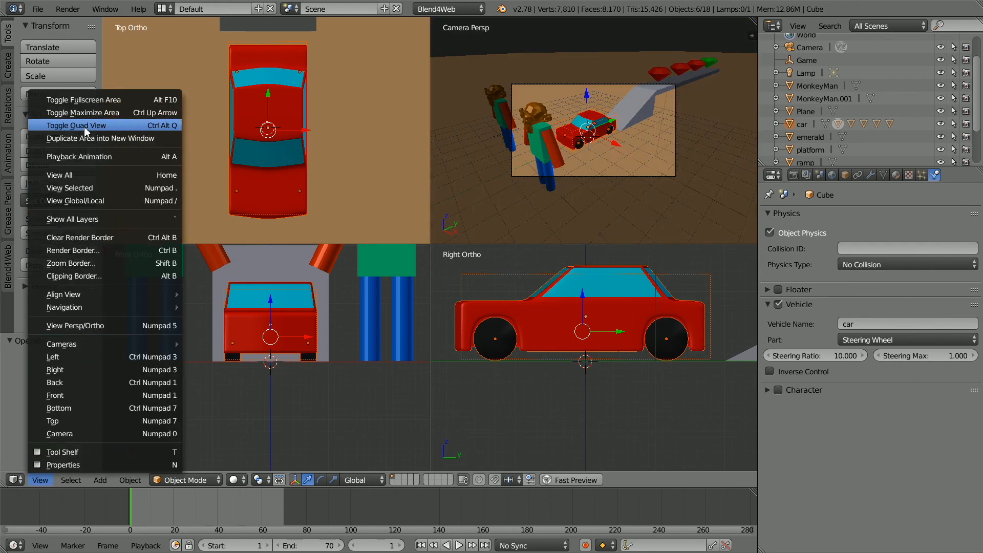
pyautogui.click(76, 125)
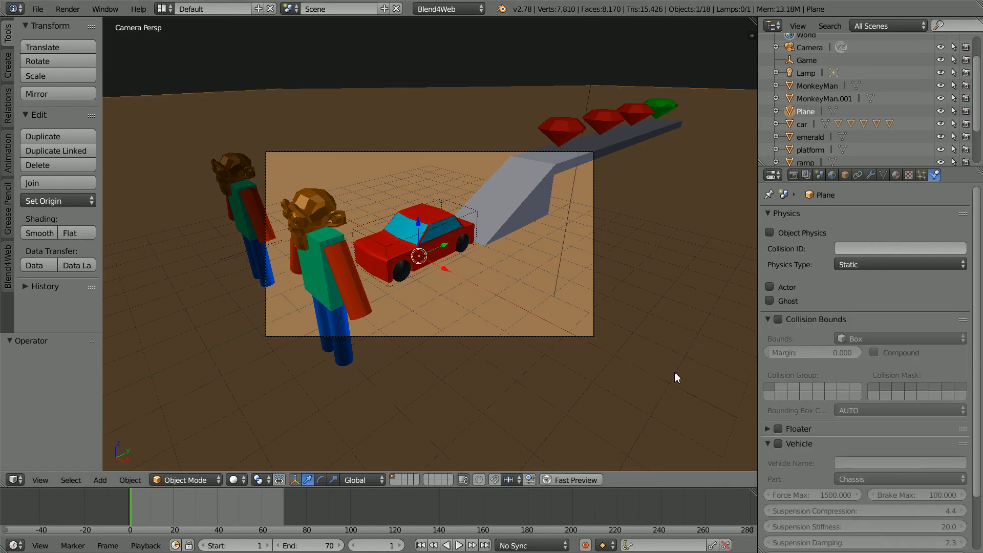
pyautogui.moveTo(770, 233)
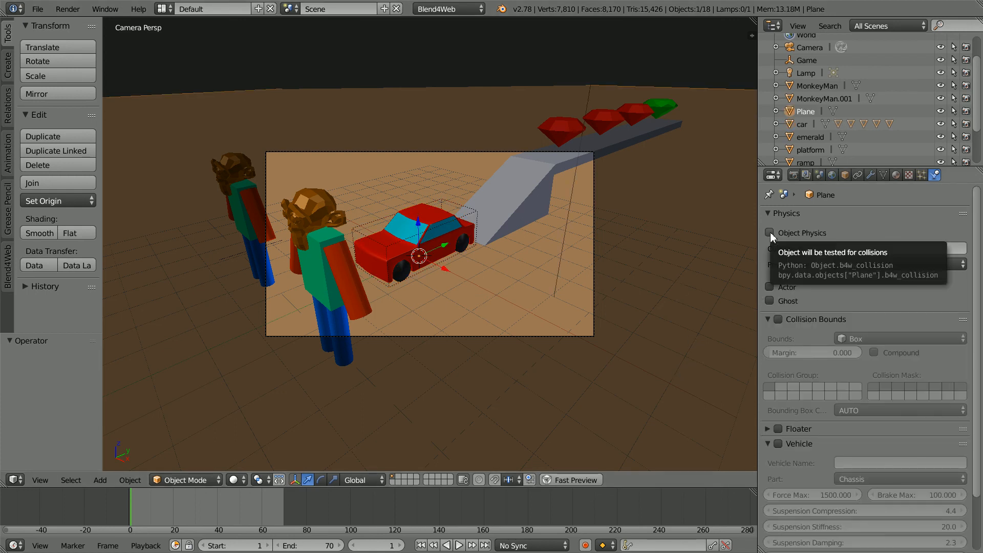
# Select the car and set its Rotation Z to 180 and Location Y to -20.
pyautogui.click(769, 233)
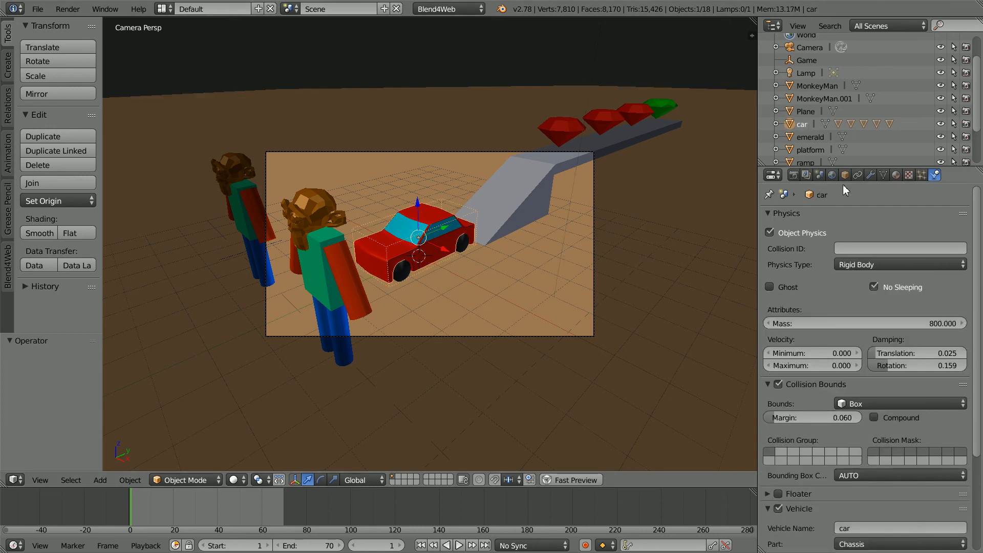
pyautogui.click(844, 175)
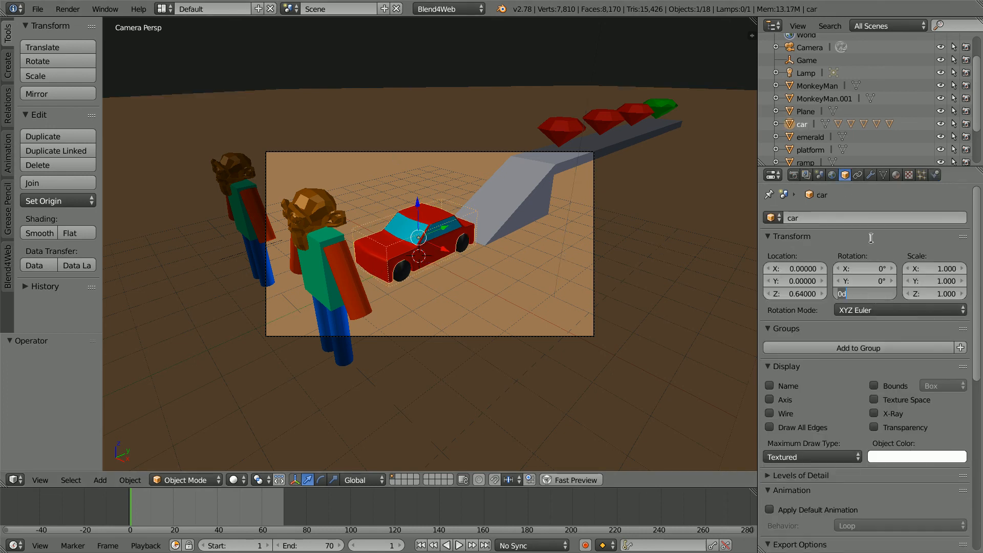
pyautogui.write('180°')
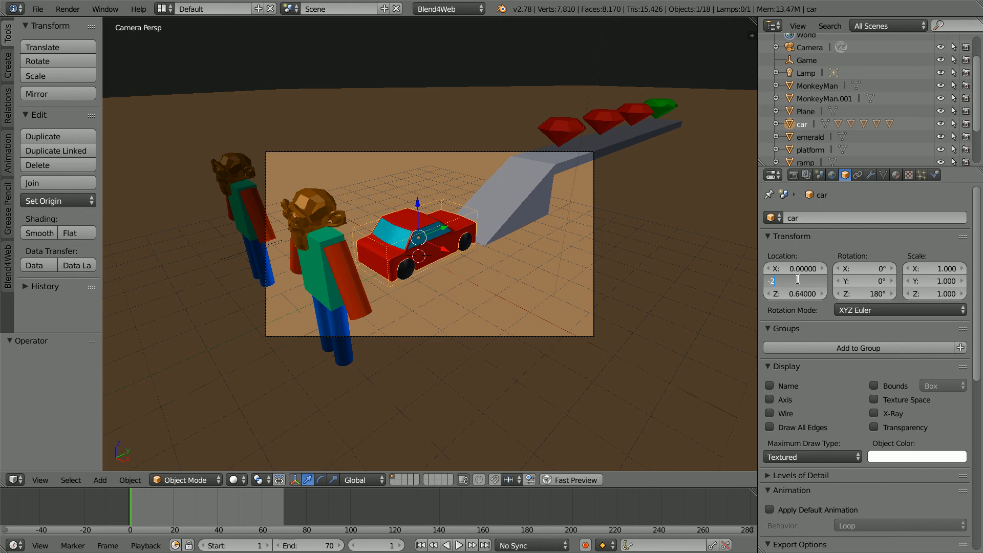
pyautogui.write('-20.00000')
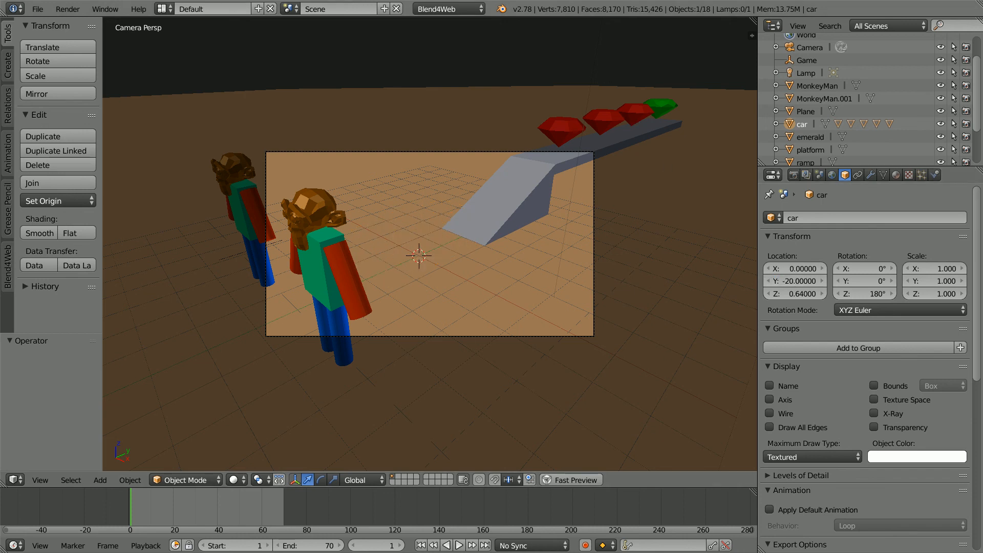
pyautogui.click(809, 46)
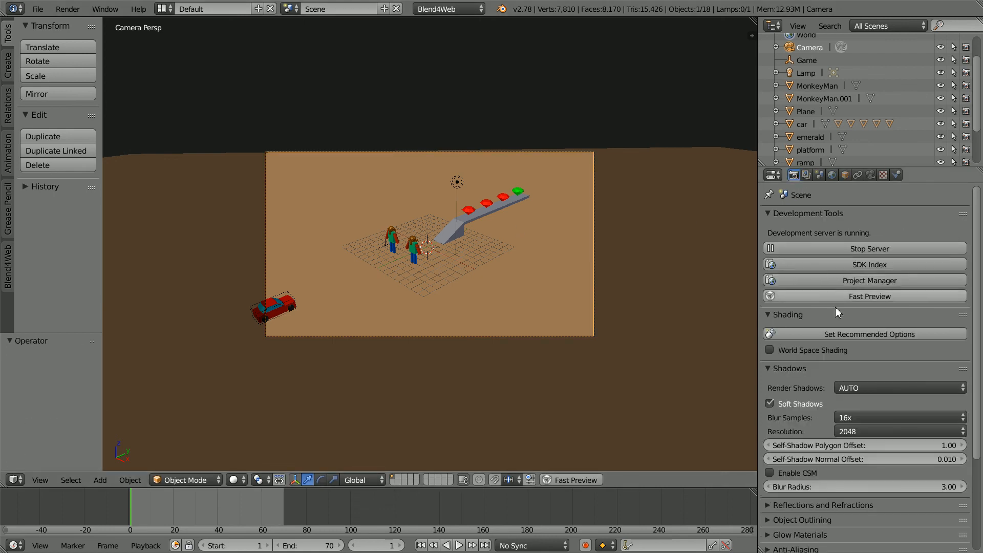
# Apply the recommended Blend4Web scene options and launch Fast Preview in the browser.
pyautogui.click(769, 350)
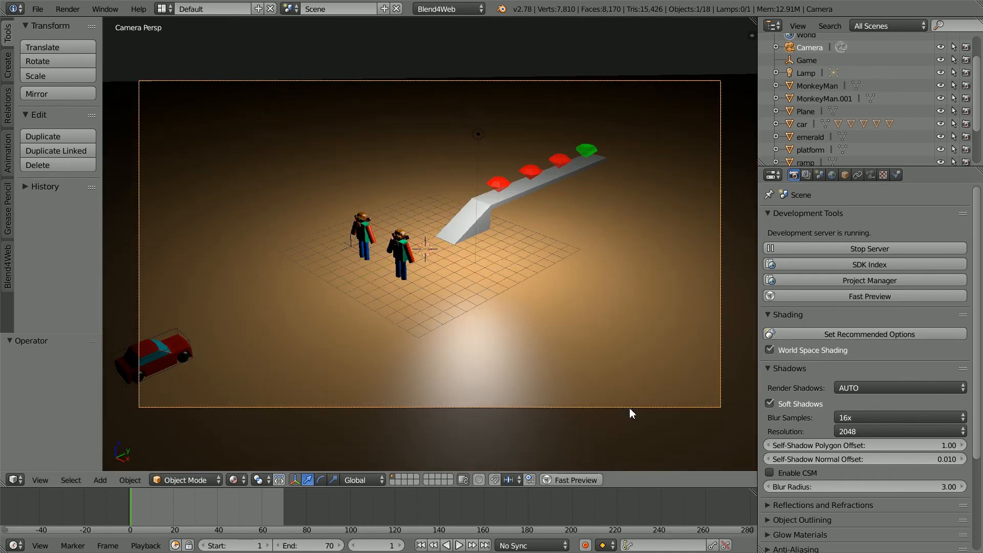
pyautogui.moveTo(573, 119)
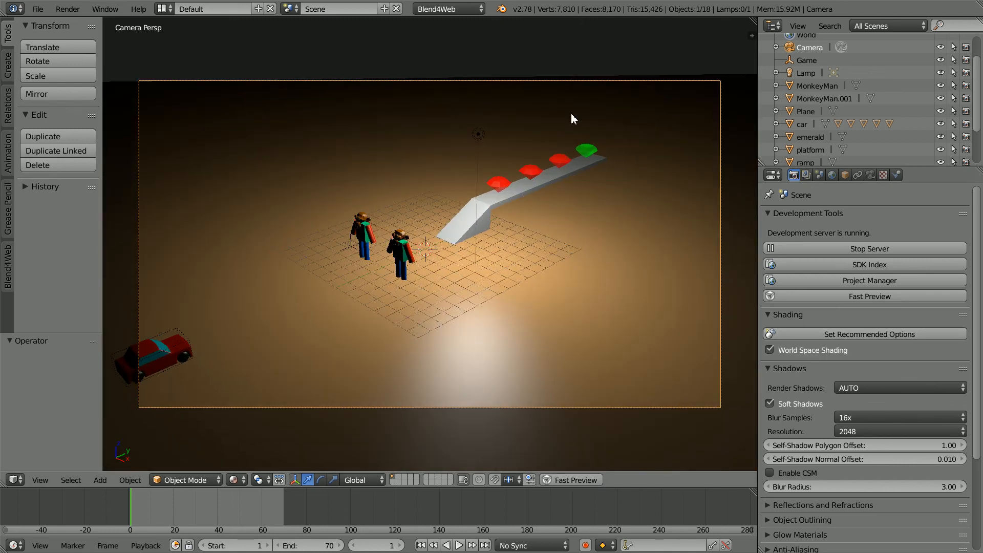
pyautogui.click(865, 296)
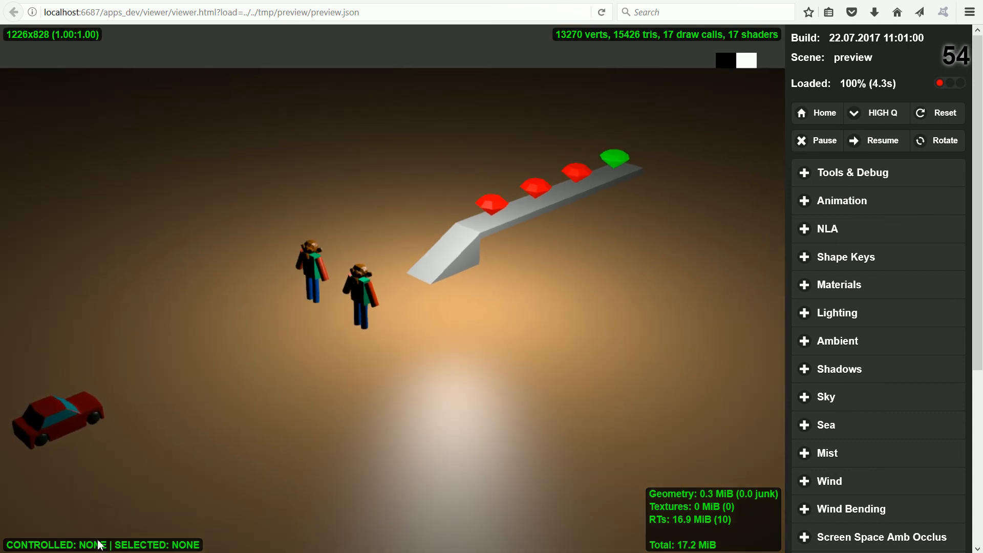
# Select the car in the Blend4Web viewer to take control of it.
pyautogui.click(64, 427)
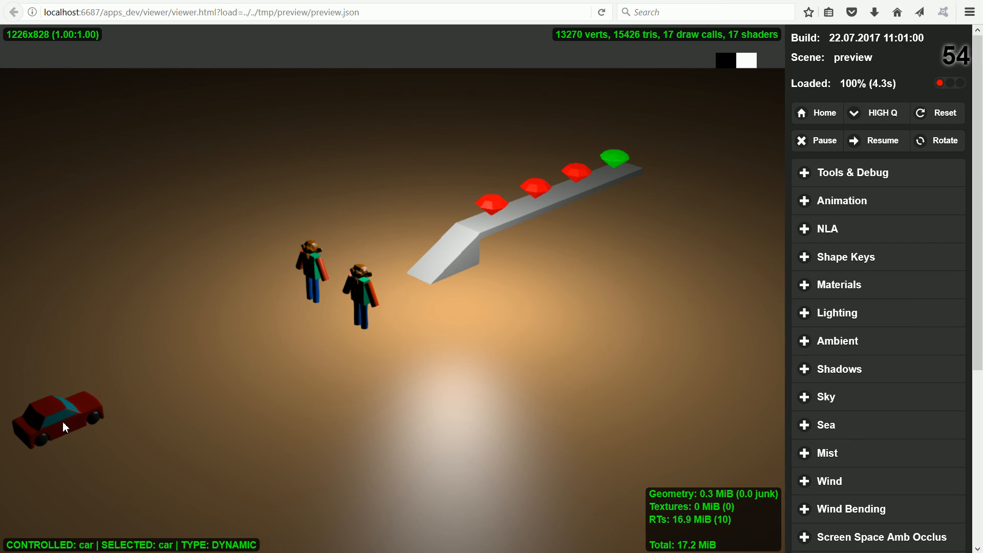
pyautogui.moveTo(170, 445)
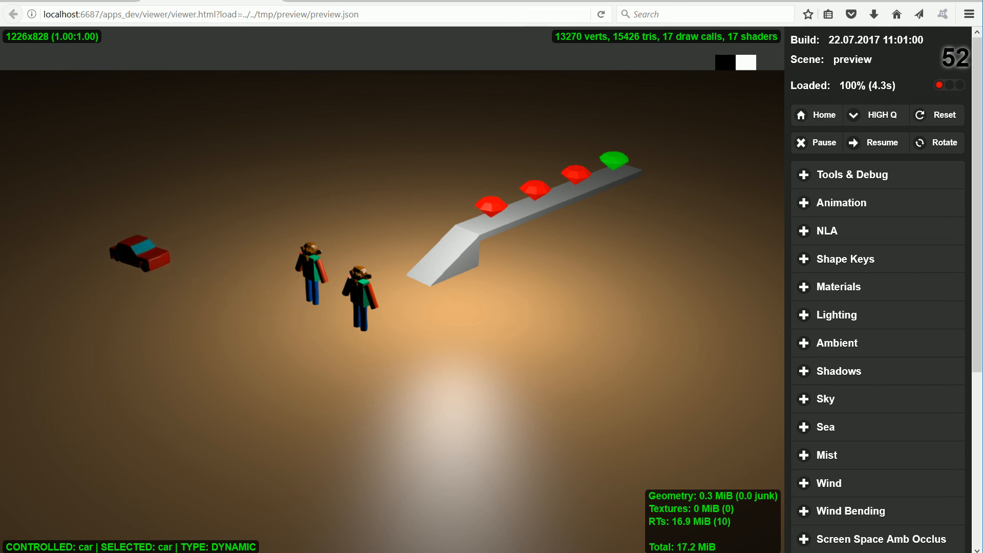
pyautogui.moveTo(454, 92)
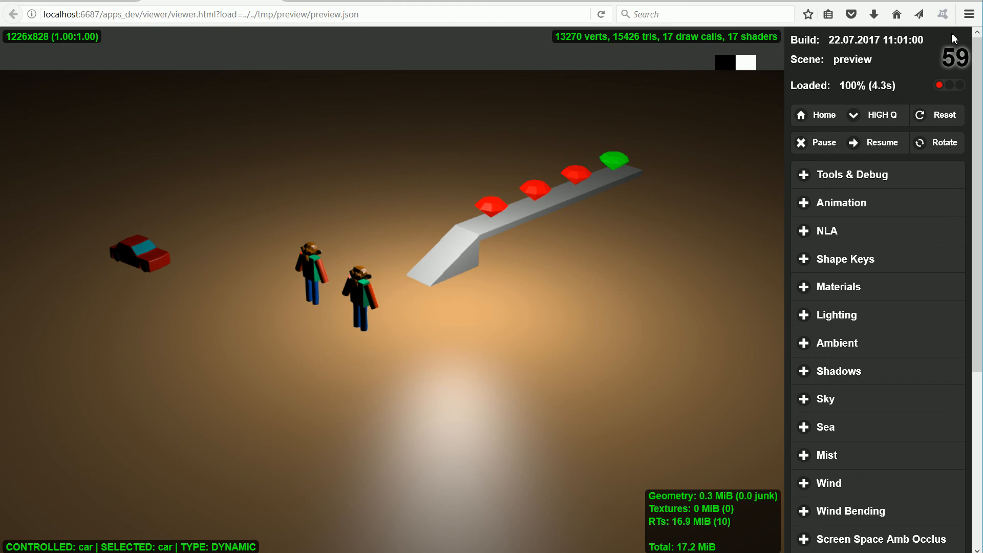
pyautogui.moveTo(690, 138)
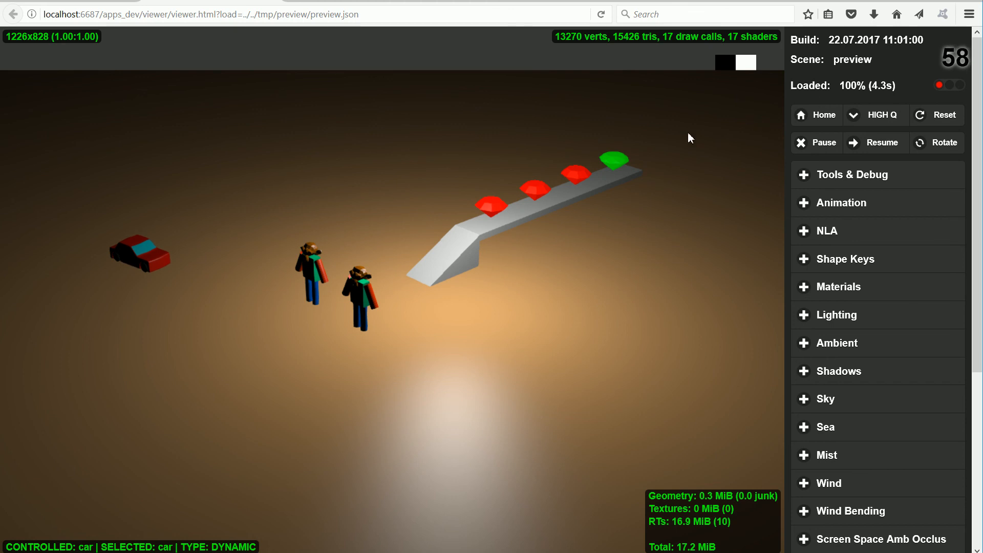
pyautogui.moveTo(680, 138)
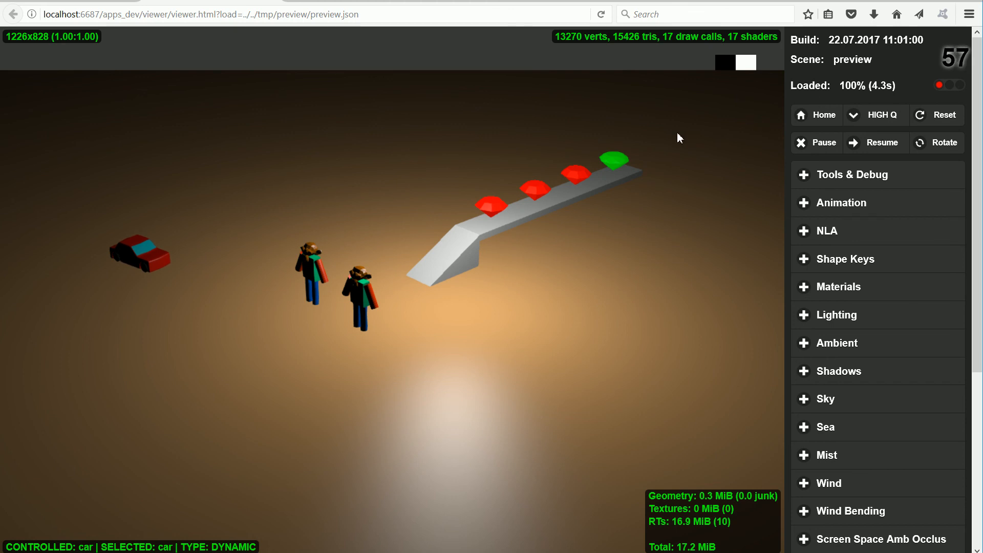